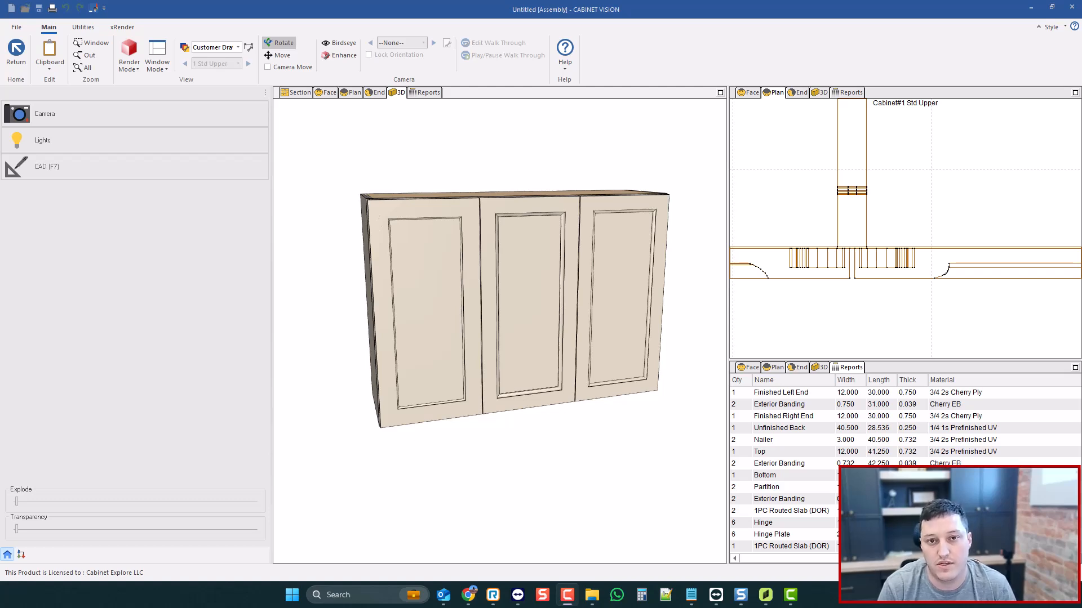
{"action": "mouse_move", "coordinate": [638, 293]}
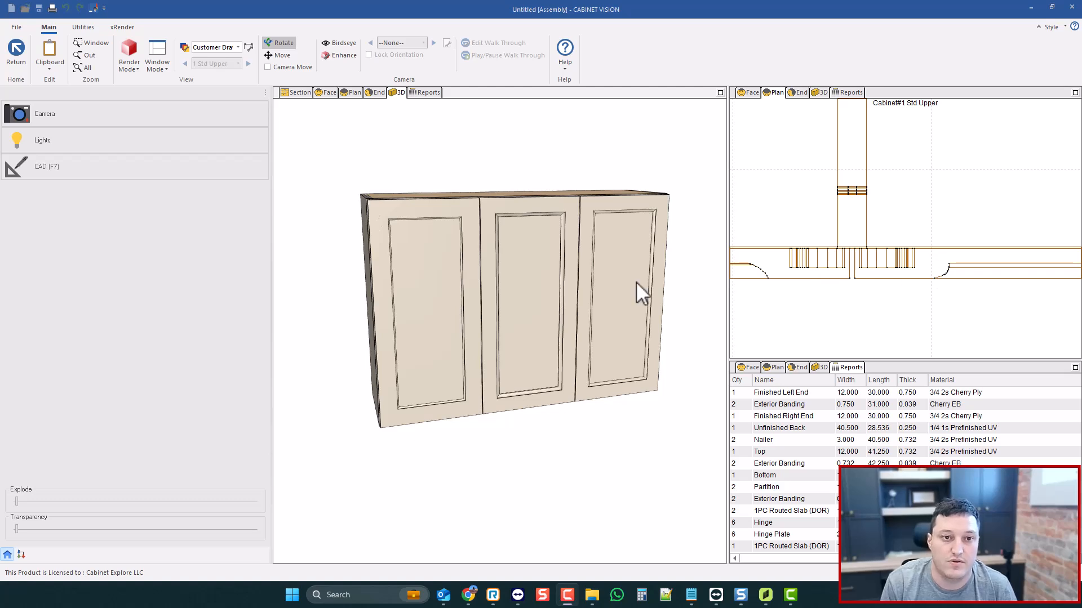
{"action": "mouse_move", "coordinate": [624, 238]}
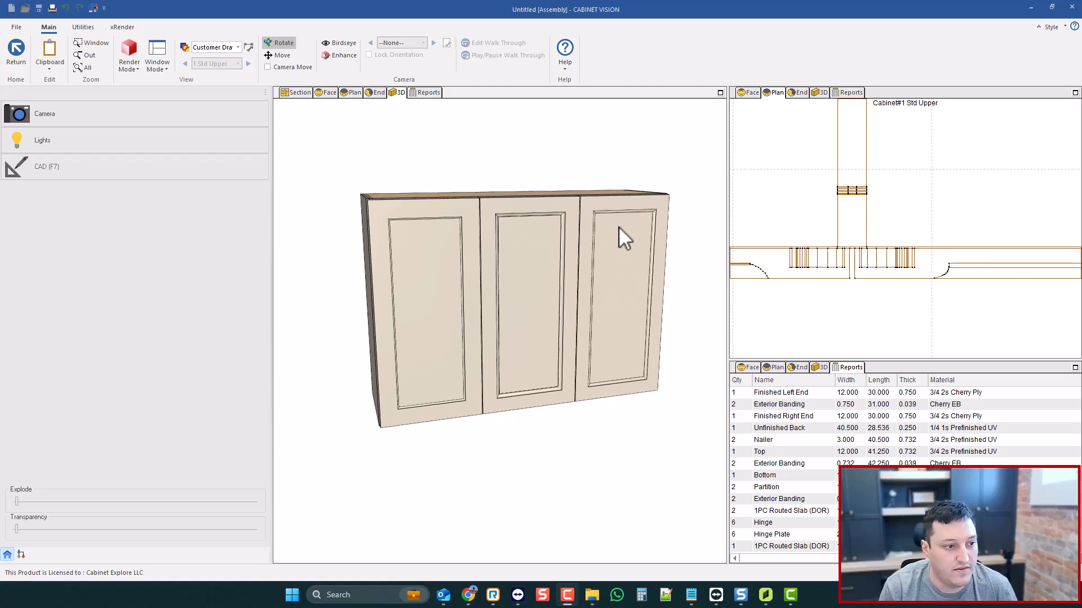
{"action": "mouse_move", "coordinate": [474, 234]}
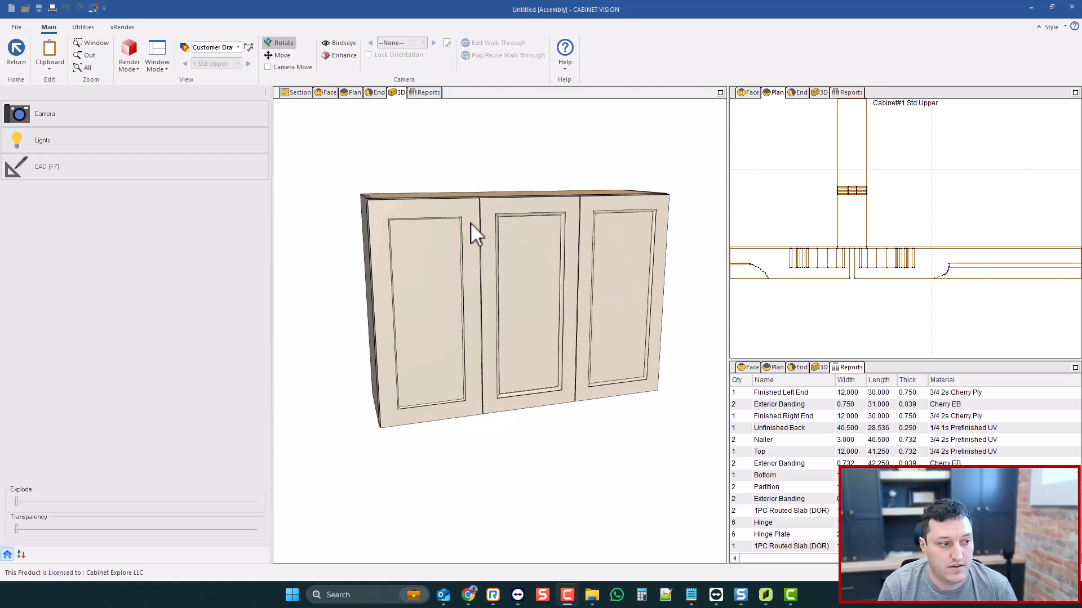
{"action": "mouse_move", "coordinate": [555, 224]}
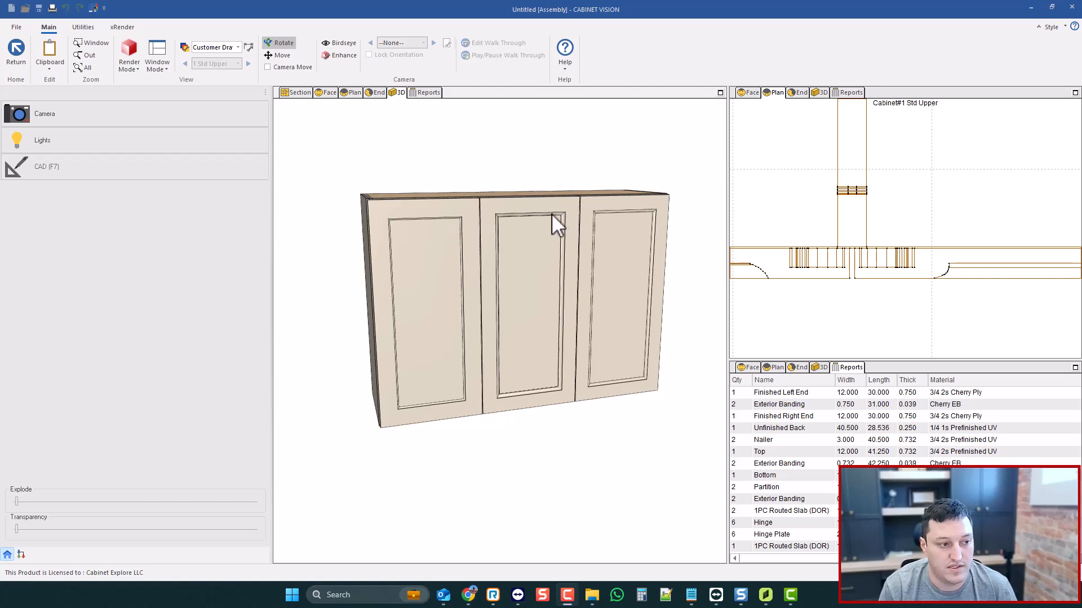
{"action": "mouse_move", "coordinate": [597, 226]}
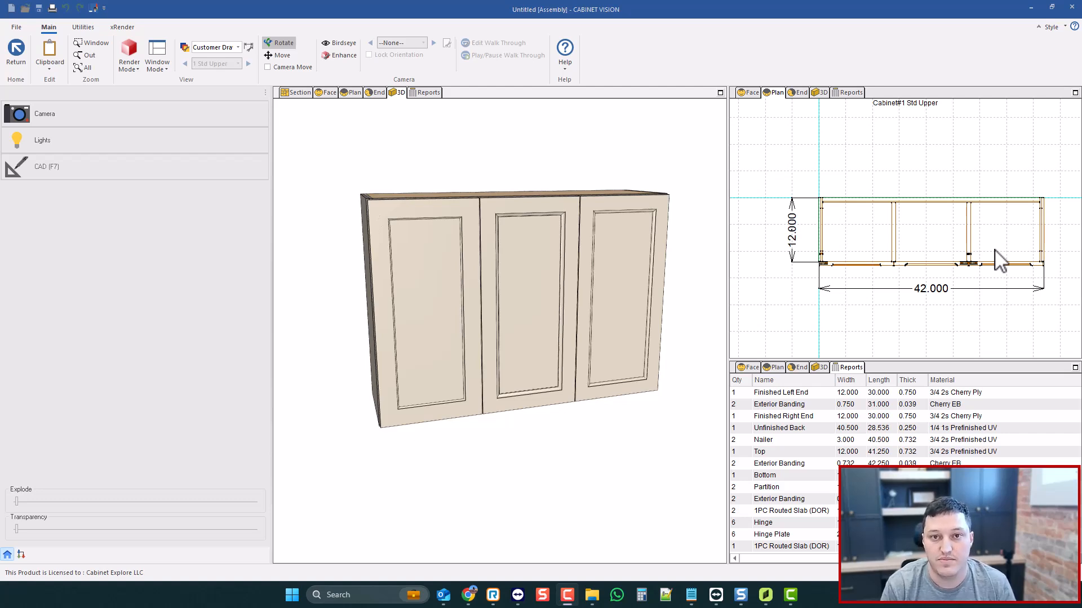
{"action": "mouse_move", "coordinate": [221, 121]}
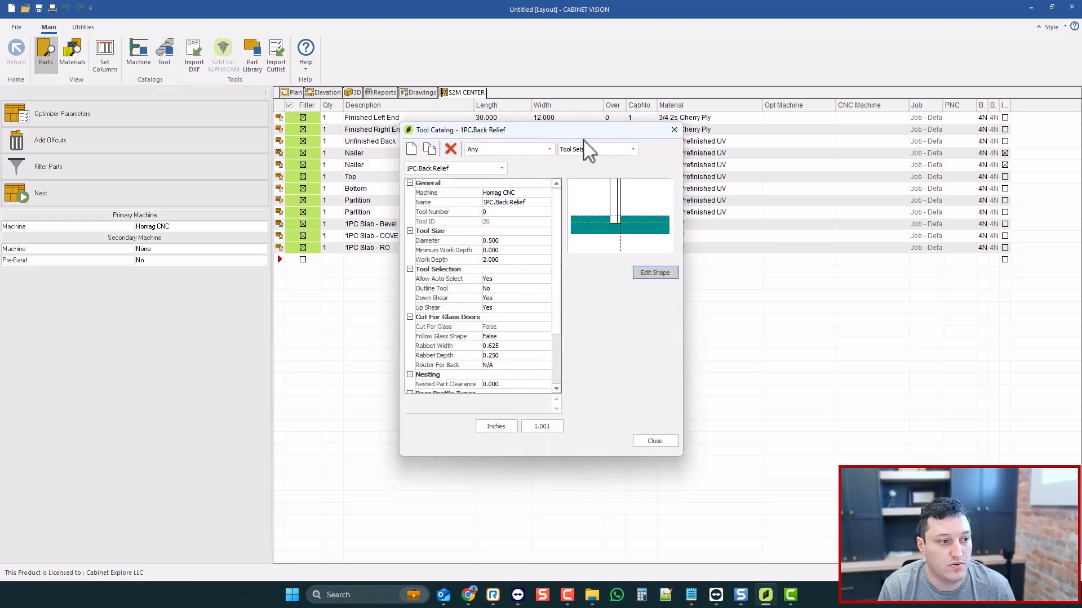
Change the Bevel tool set's CE - 90 V Bit operation from Engrave to Rough, then close the catalog
{"action": "left_click", "coordinate": [575, 148]}
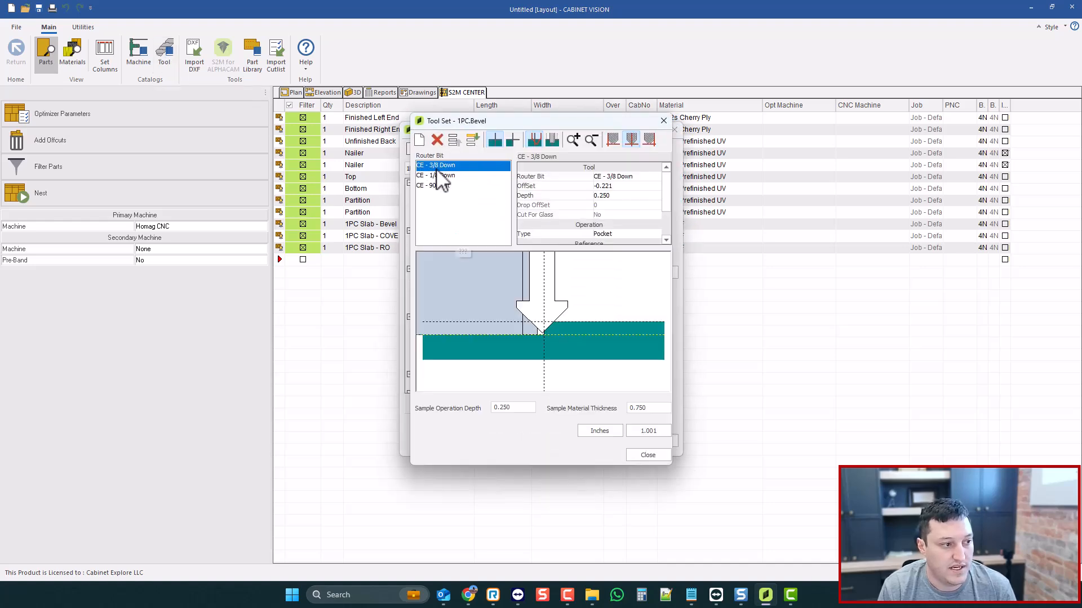
{"action": "left_click", "coordinate": [435, 175]}
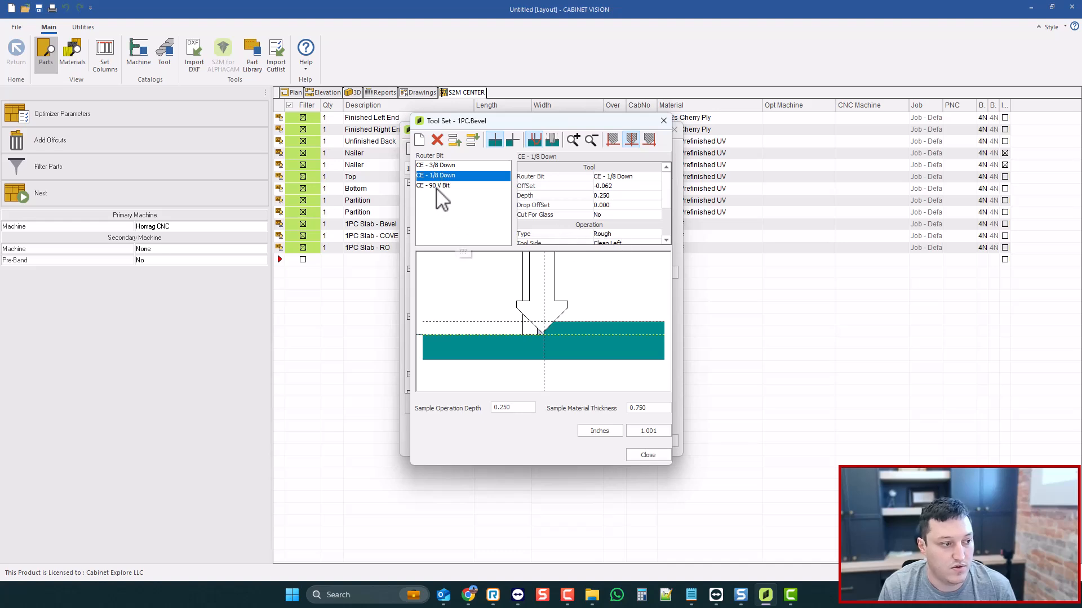
{"action": "left_click", "coordinate": [434, 185]}
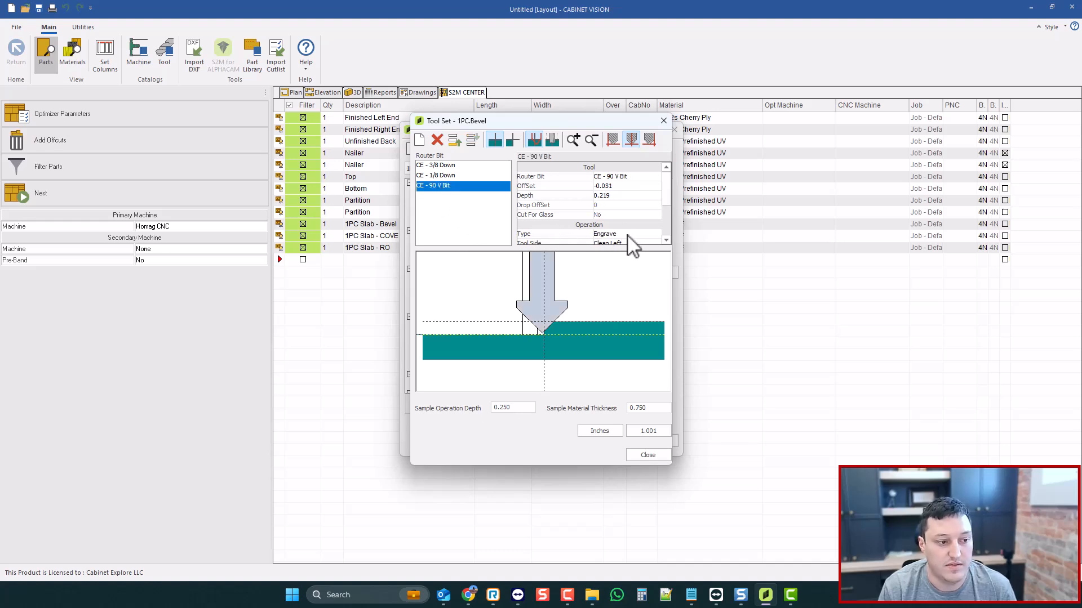
{"action": "left_click", "coordinate": [624, 224]}
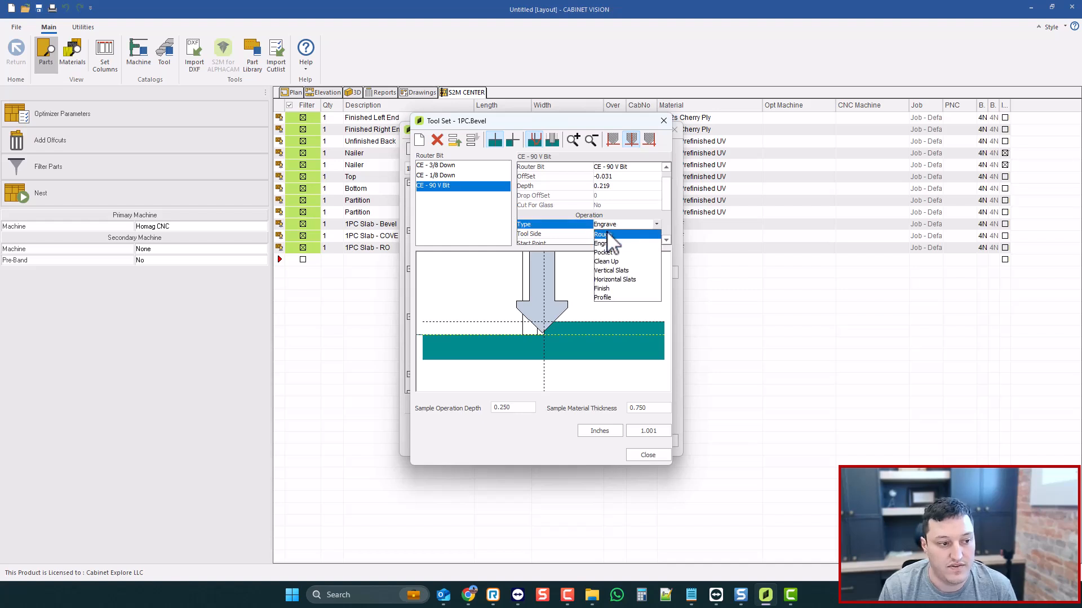
{"action": "left_click", "coordinate": [602, 233]}
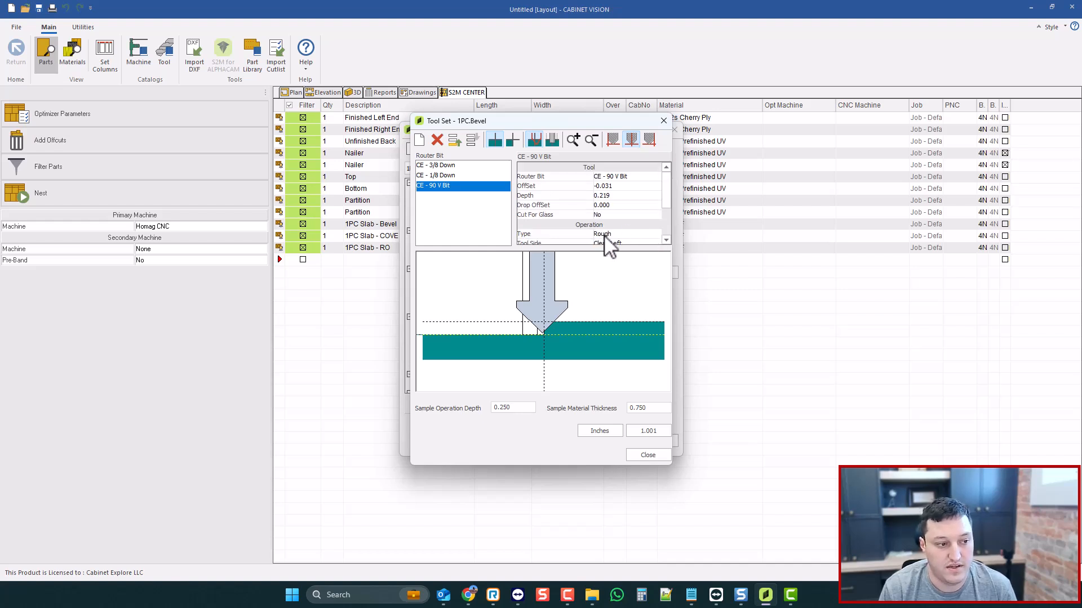
{"action": "left_click", "coordinate": [656, 234]}
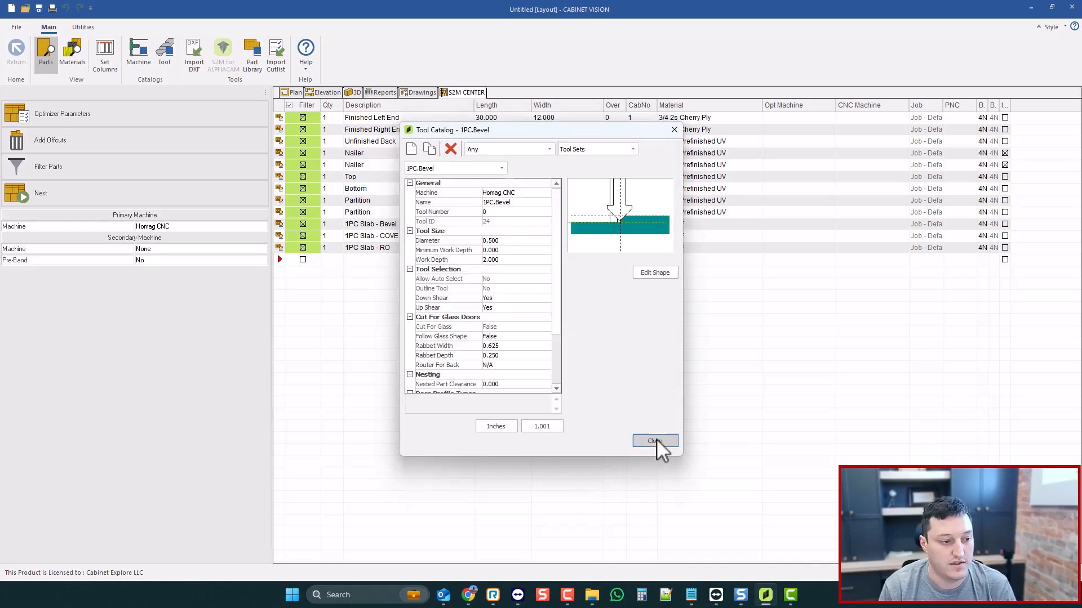
{"action": "left_click", "coordinate": [654, 440]}
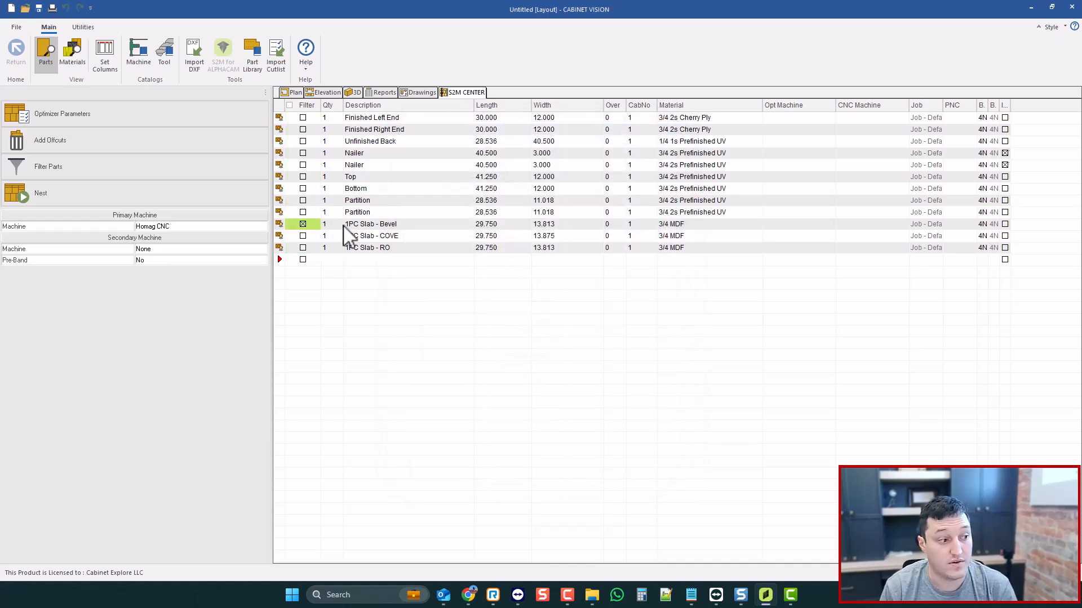
Run the nest for the bevel slab door and launch the 3/4 MDF sheet's machining simulation
{"action": "left_click", "coordinate": [40, 192]}
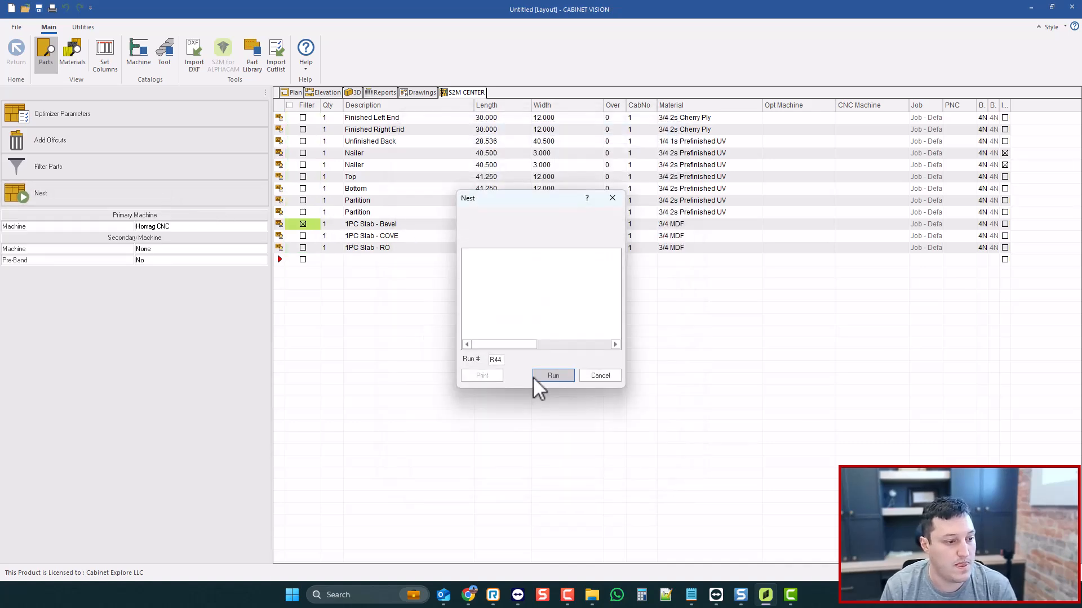
{"action": "left_click", "coordinate": [552, 375]}
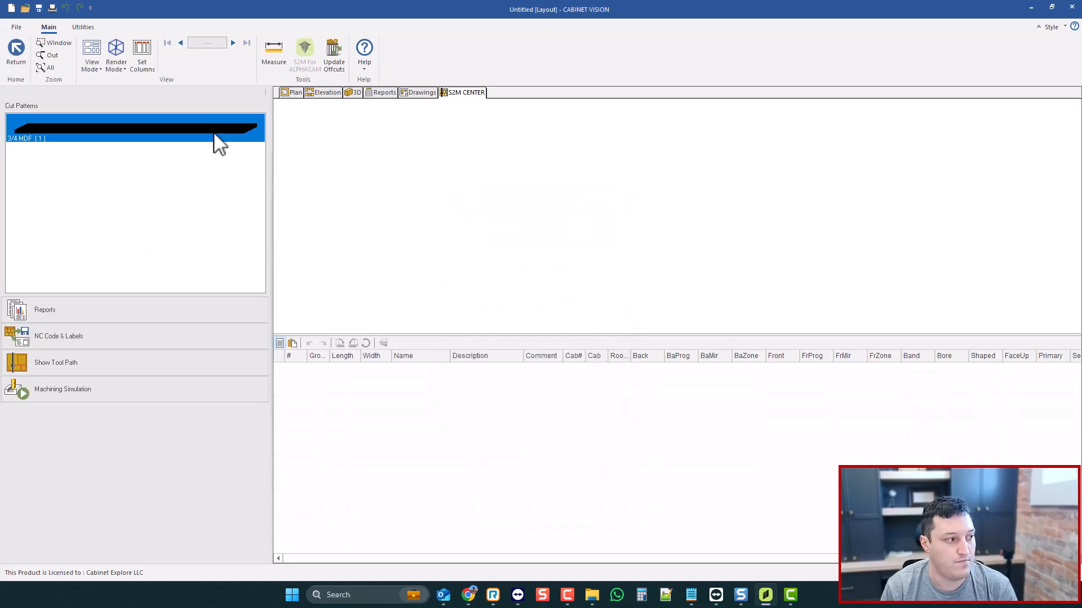
{"action": "left_click", "coordinate": [135, 127]}
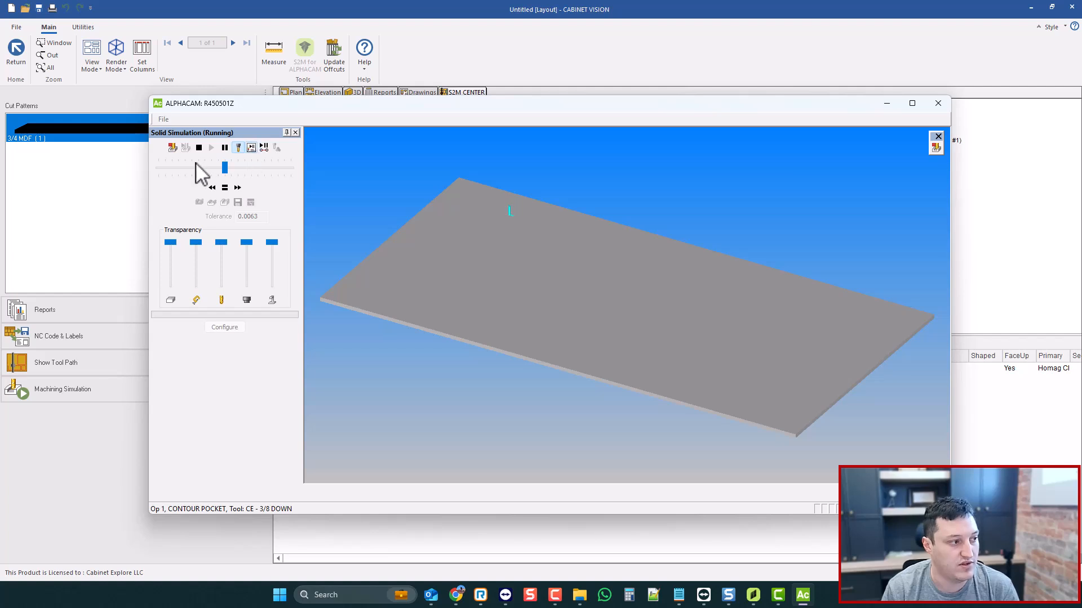
Pause and resume the bevel door simulation through its V-bit pass, then close ALPHACAM
{"action": "left_click", "coordinate": [224, 147]}
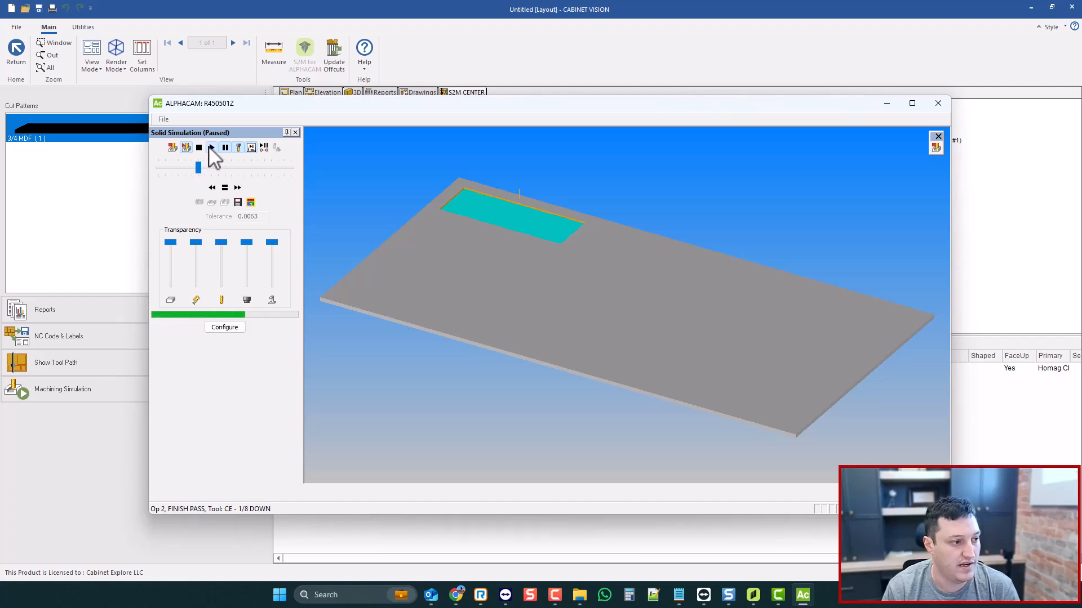
{"action": "left_click", "coordinate": [211, 148]}
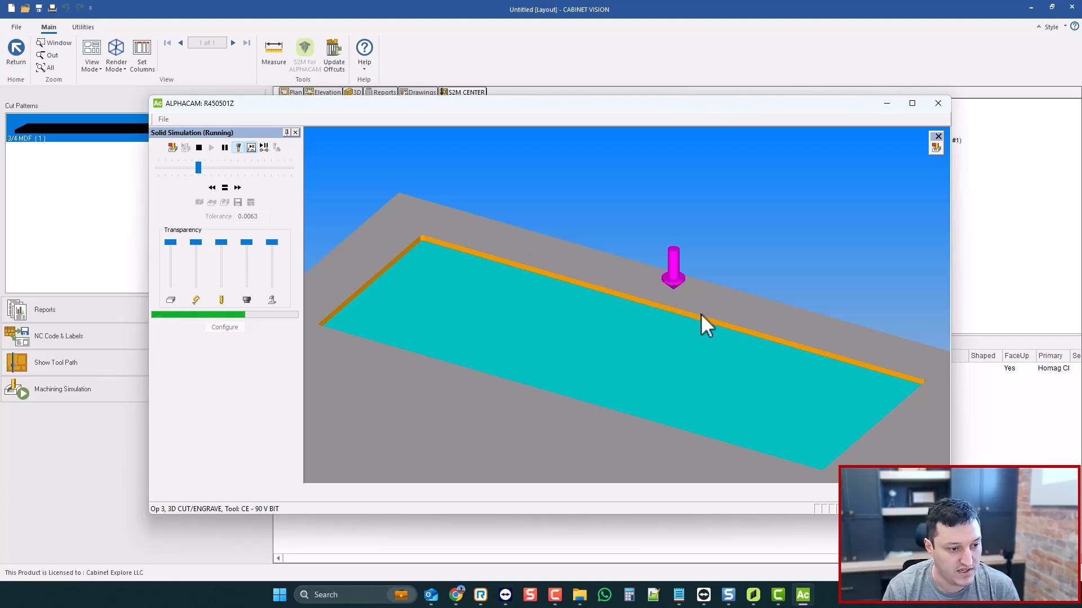
{"action": "mouse_move", "coordinate": [424, 249]}
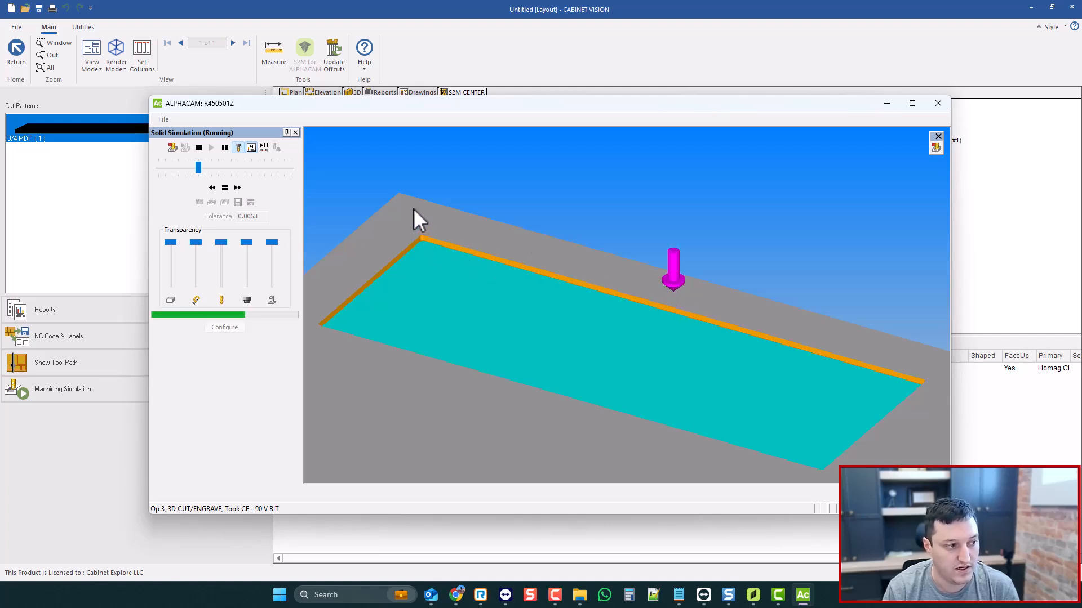
{"action": "mouse_move", "coordinate": [414, 228]}
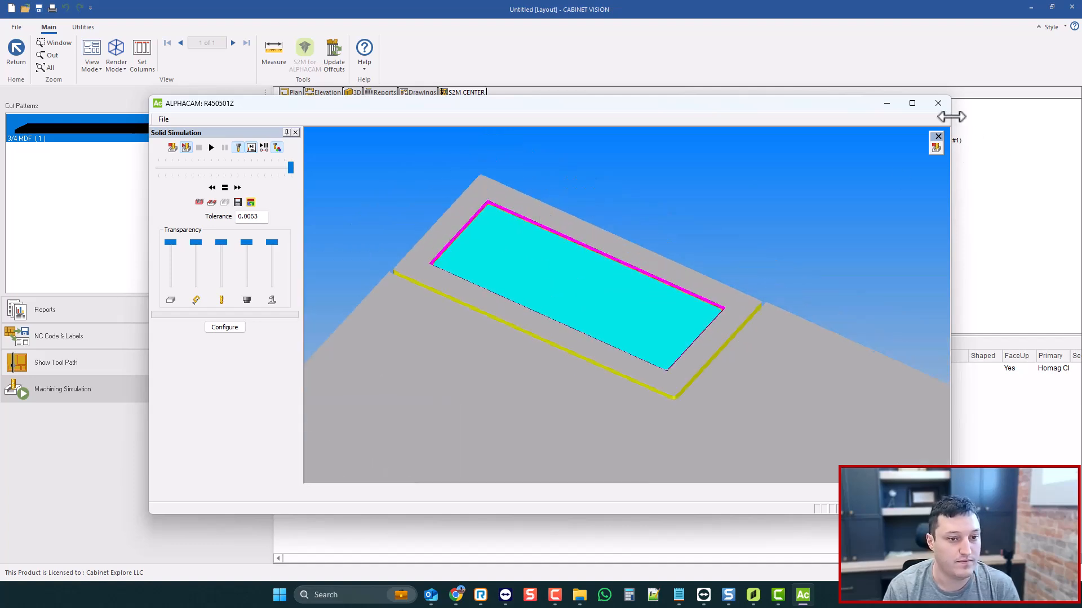
{"action": "mouse_move", "coordinate": [938, 104]}
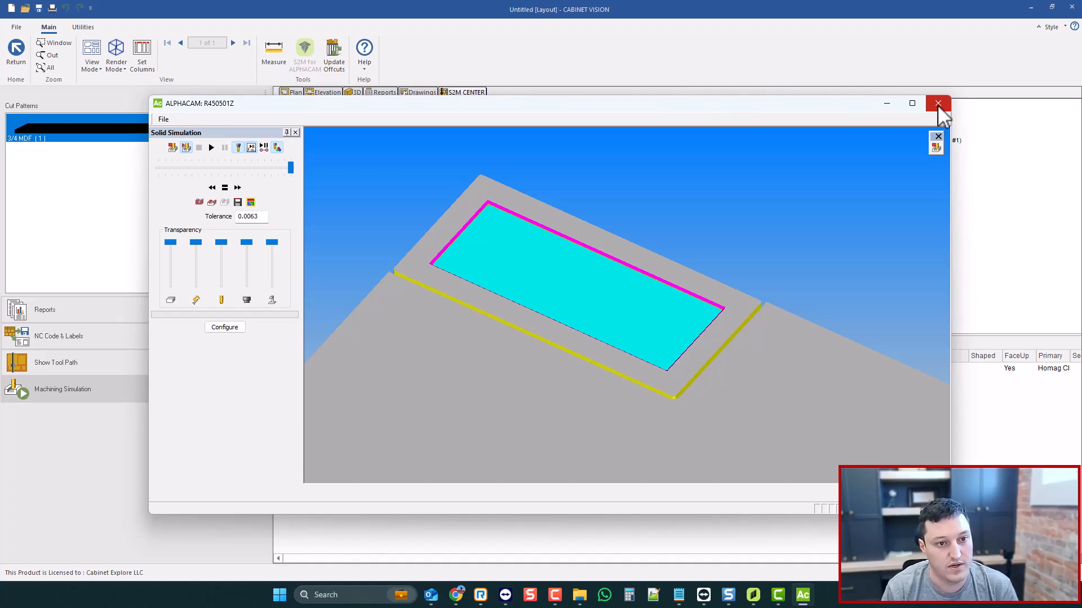
{"action": "left_click", "coordinate": [937, 104]}
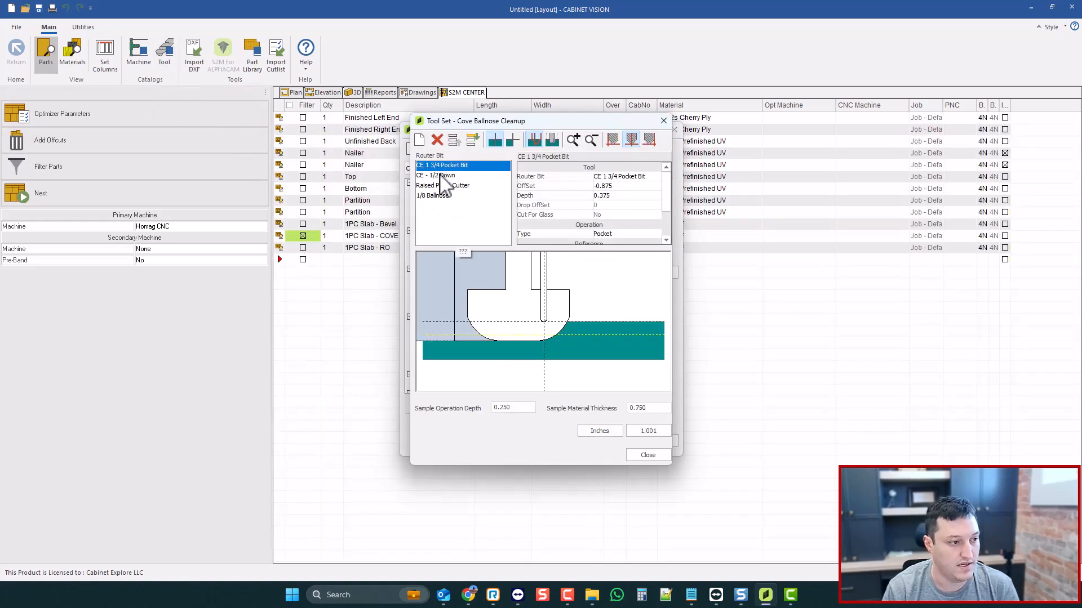
Compare the Raised Panel Cutter and 1/8 Ballnose settings, including the ballnose maximum error
{"action": "left_click", "coordinate": [443, 185]}
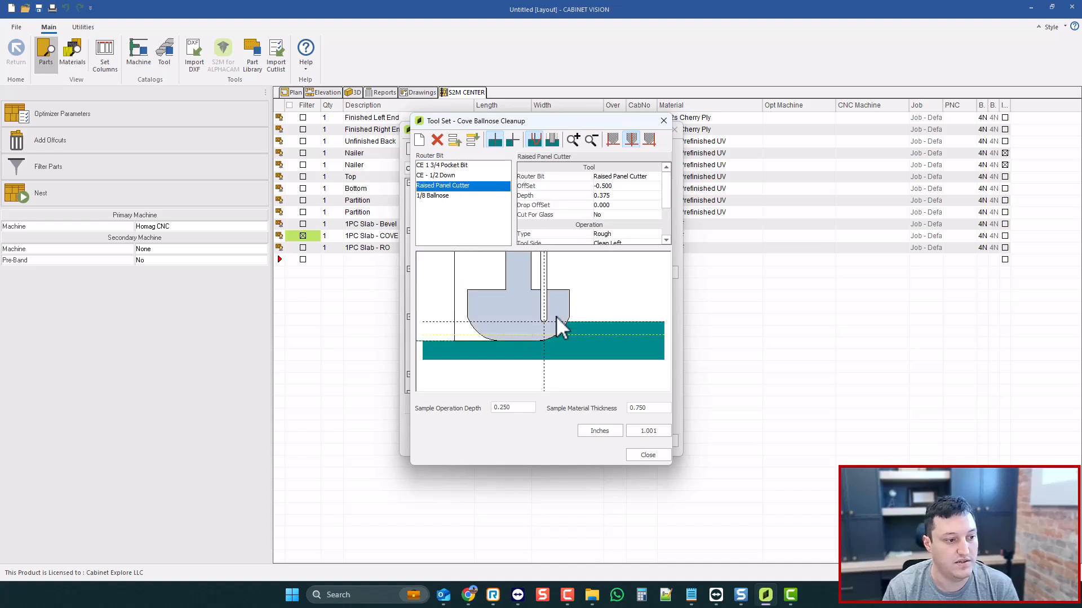
{"action": "mouse_move", "coordinate": [496, 321]}
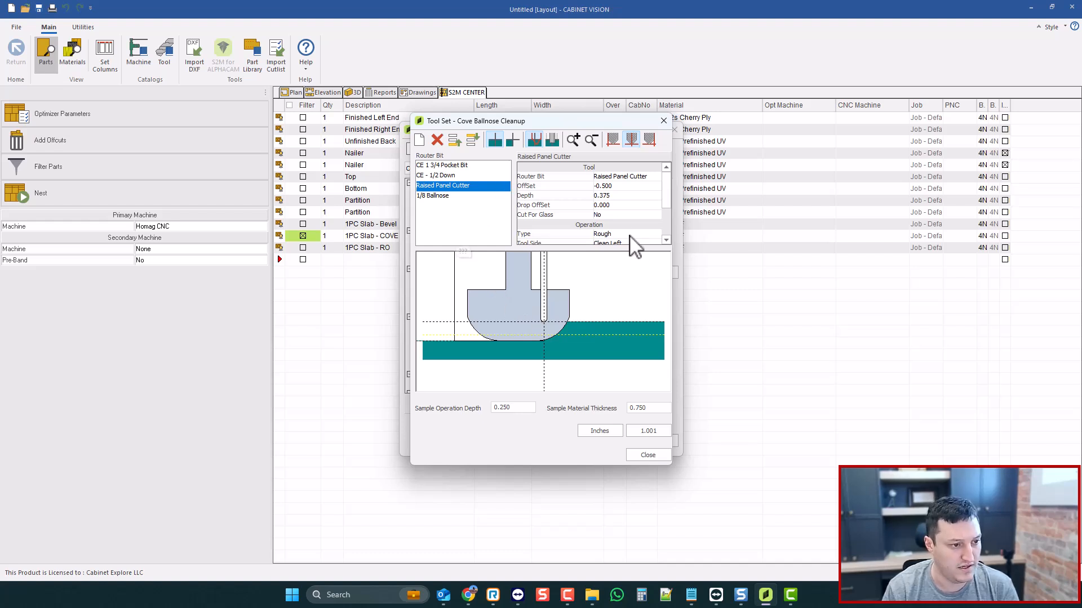
{"action": "mouse_move", "coordinate": [441, 210]}
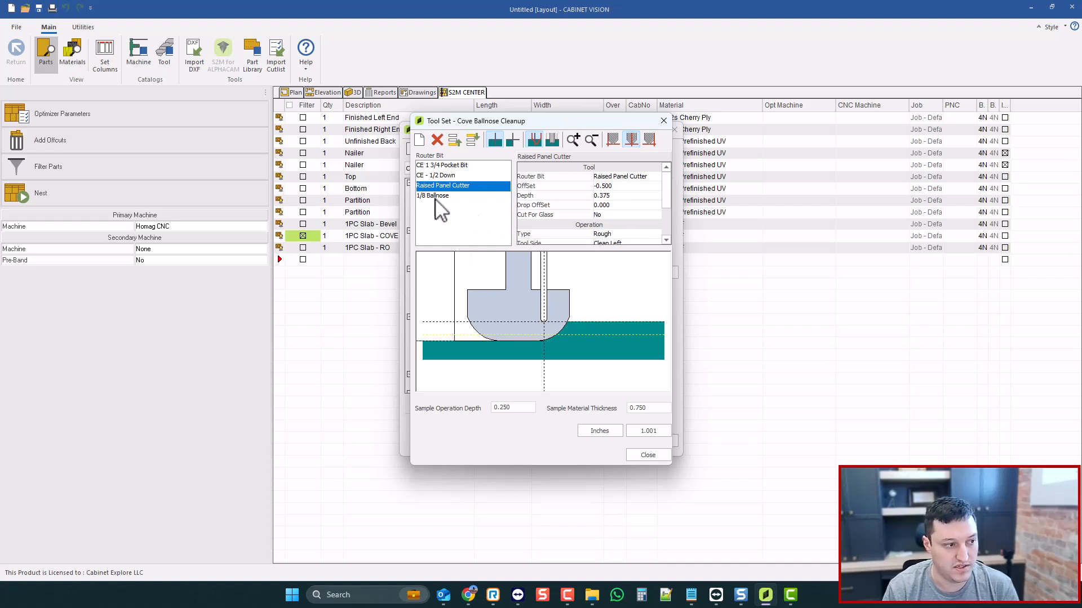
{"action": "left_click", "coordinate": [433, 196]}
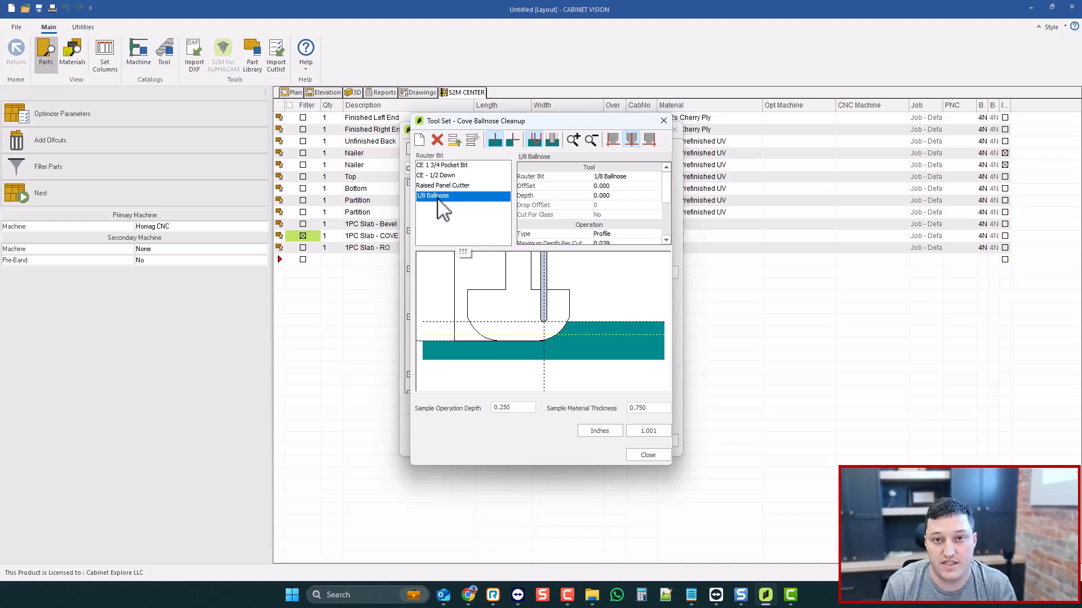
{"action": "left_click", "coordinate": [442, 186]}
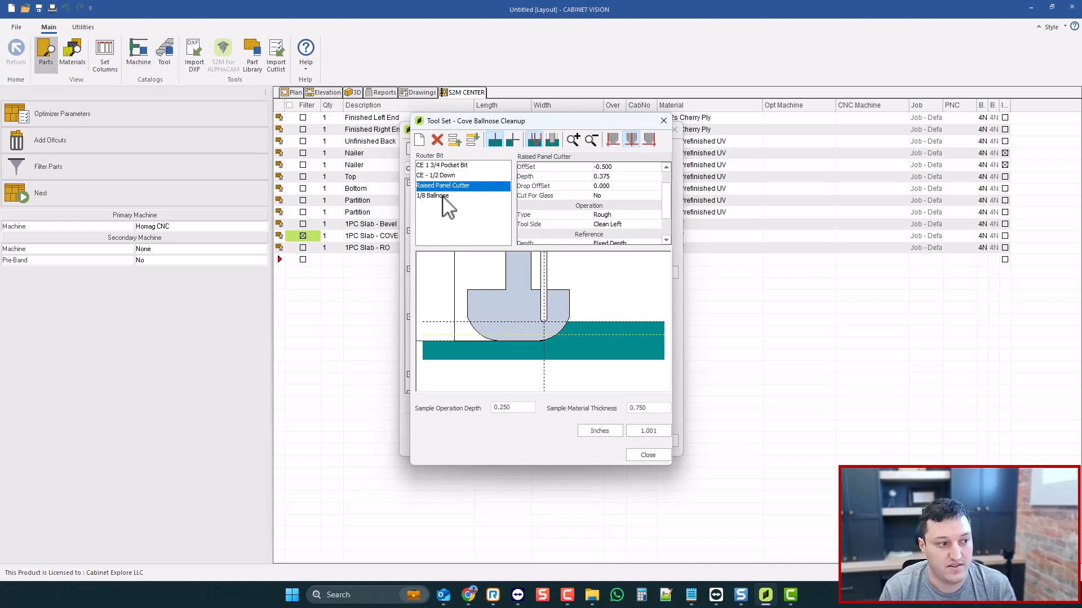
{"action": "left_click", "coordinate": [433, 195]}
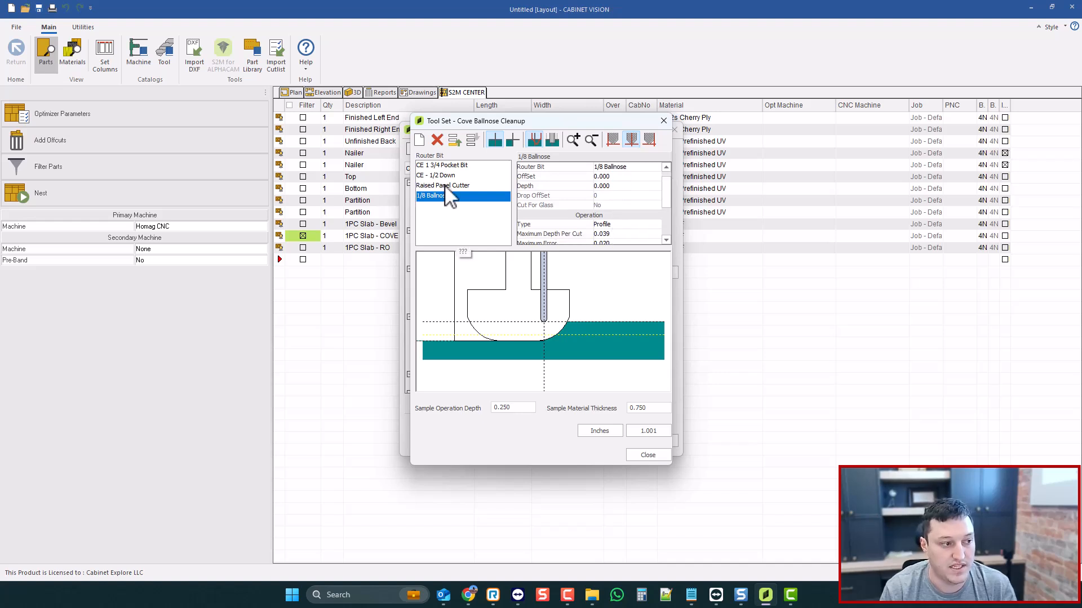
{"action": "left_click", "coordinate": [443, 185]}
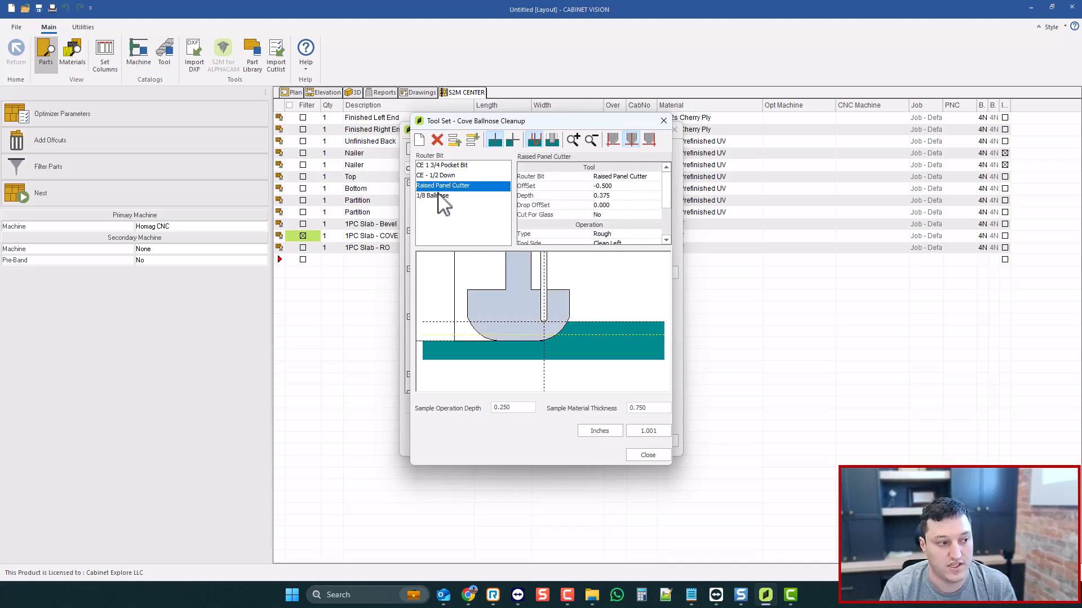
{"action": "left_click", "coordinate": [433, 196]}
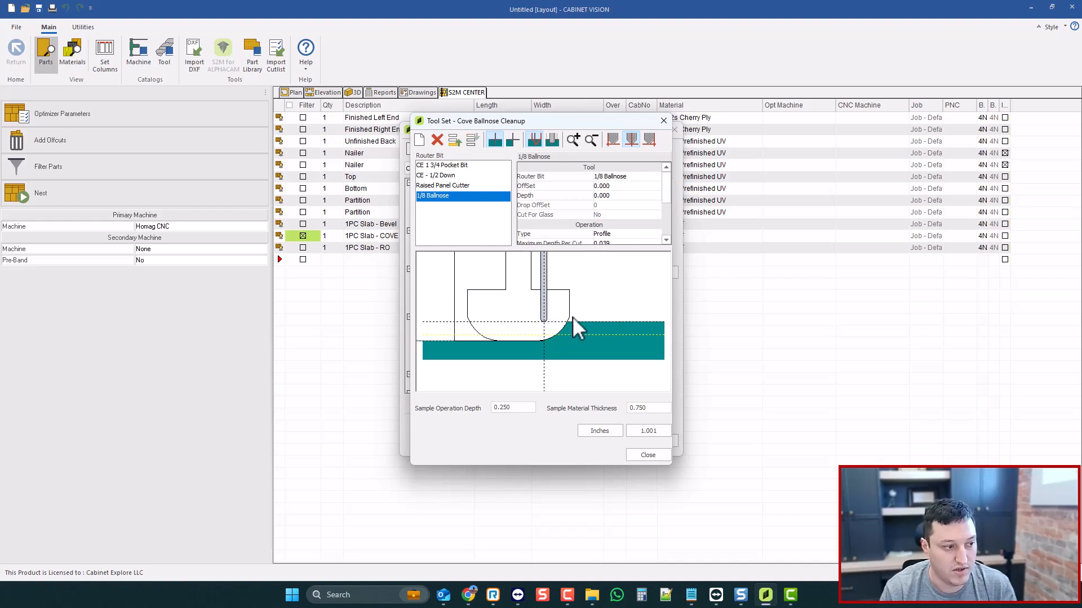
{"action": "mouse_move", "coordinate": [569, 335]}
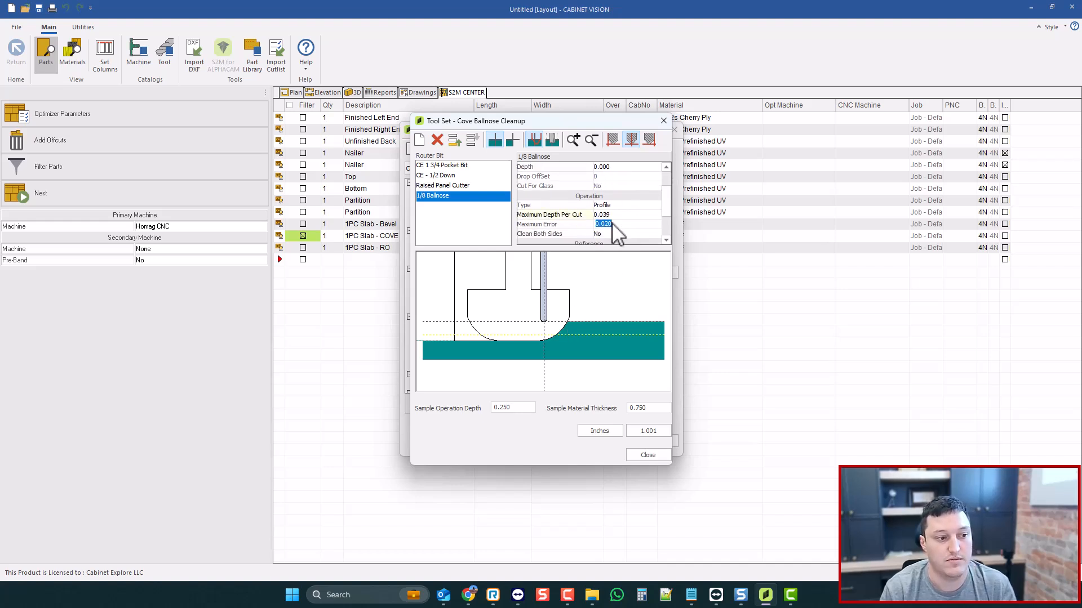
{"action": "left_click", "coordinate": [537, 225]}
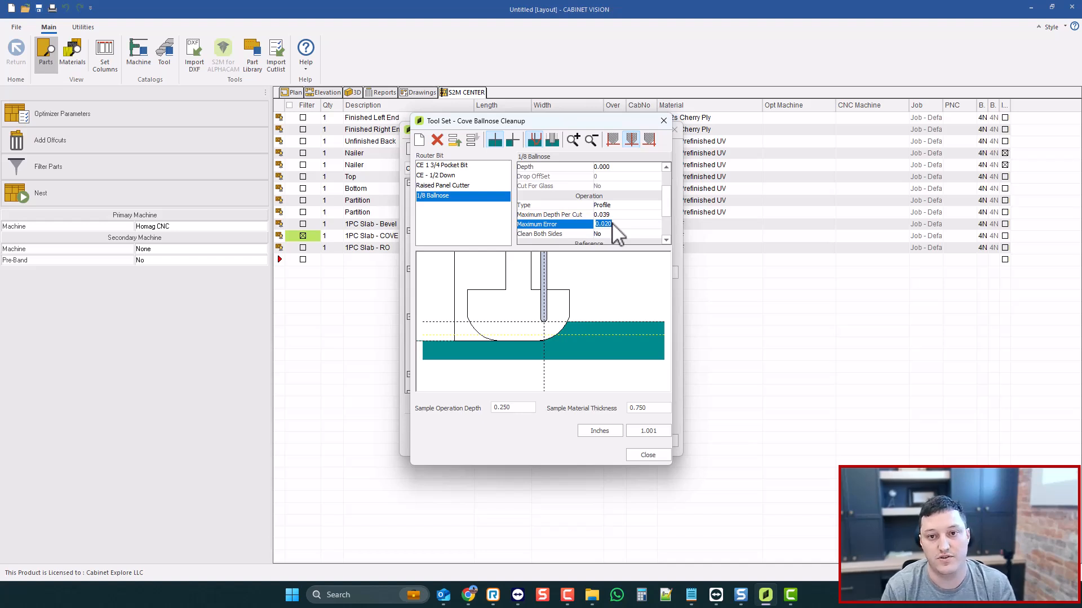
{"action": "mouse_move", "coordinate": [661, 213]}
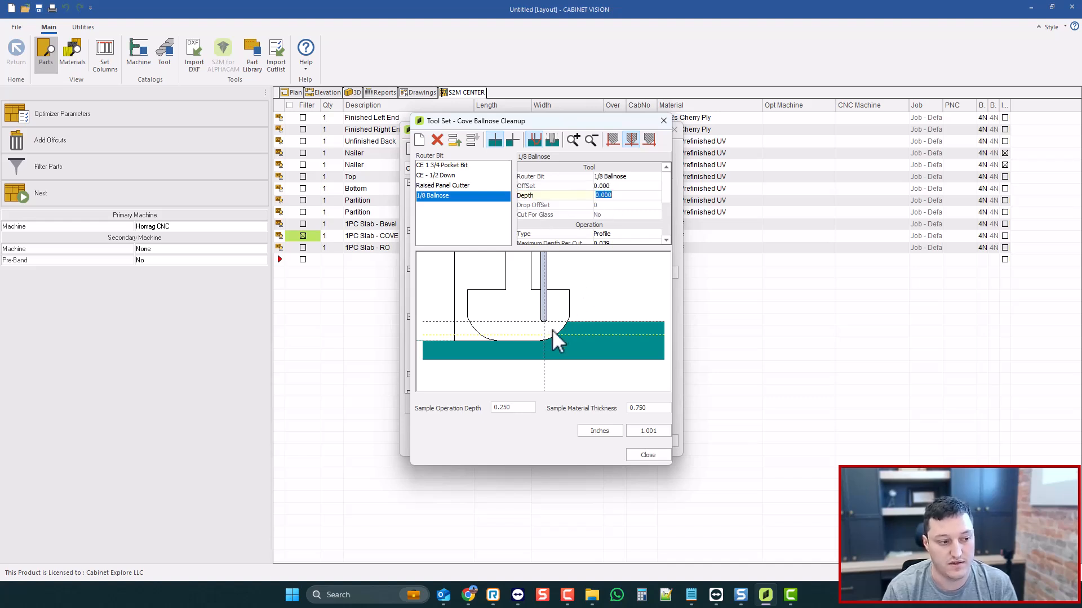
{"action": "left_click", "coordinate": [443, 185]}
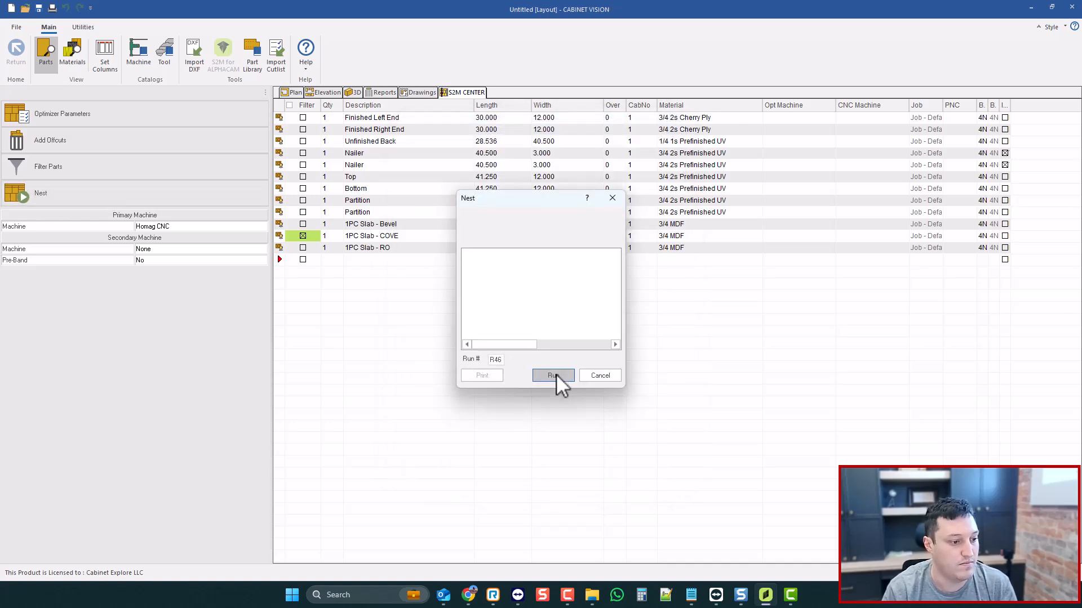
Run the cove door nest and play its simulation, pausing at the cove pass, through ballnose cleanup
{"action": "left_click", "coordinate": [552, 375]}
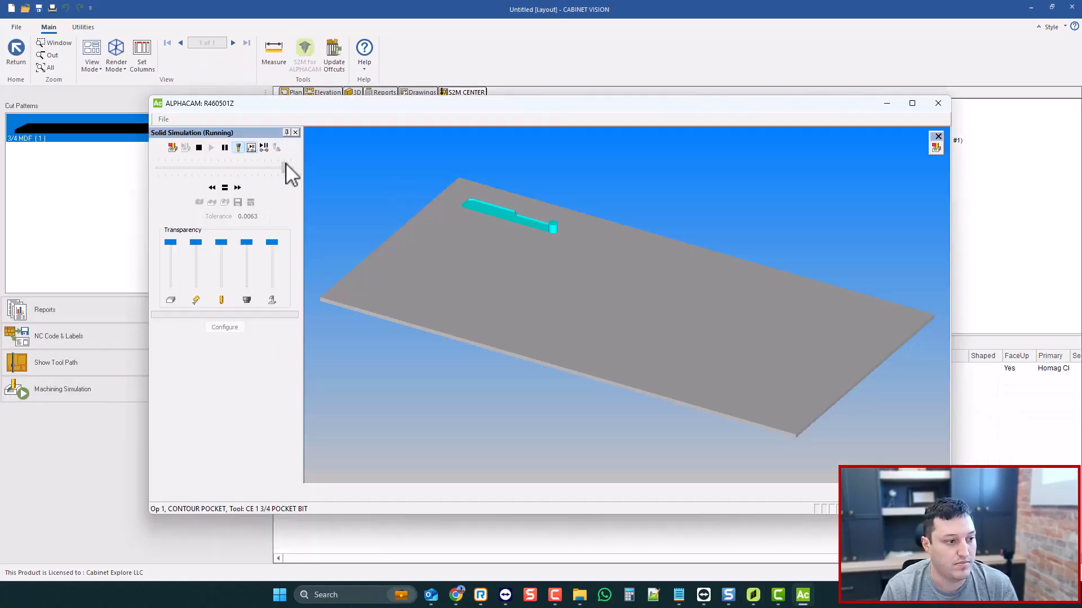
{"action": "left_click", "coordinate": [224, 148]}
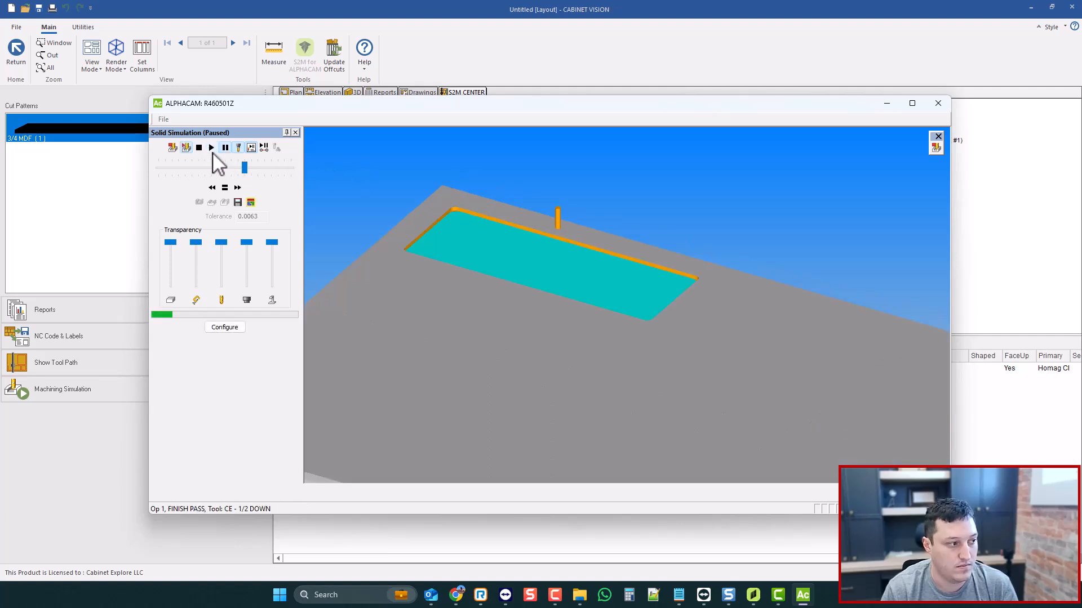
{"action": "left_click", "coordinate": [210, 147]}
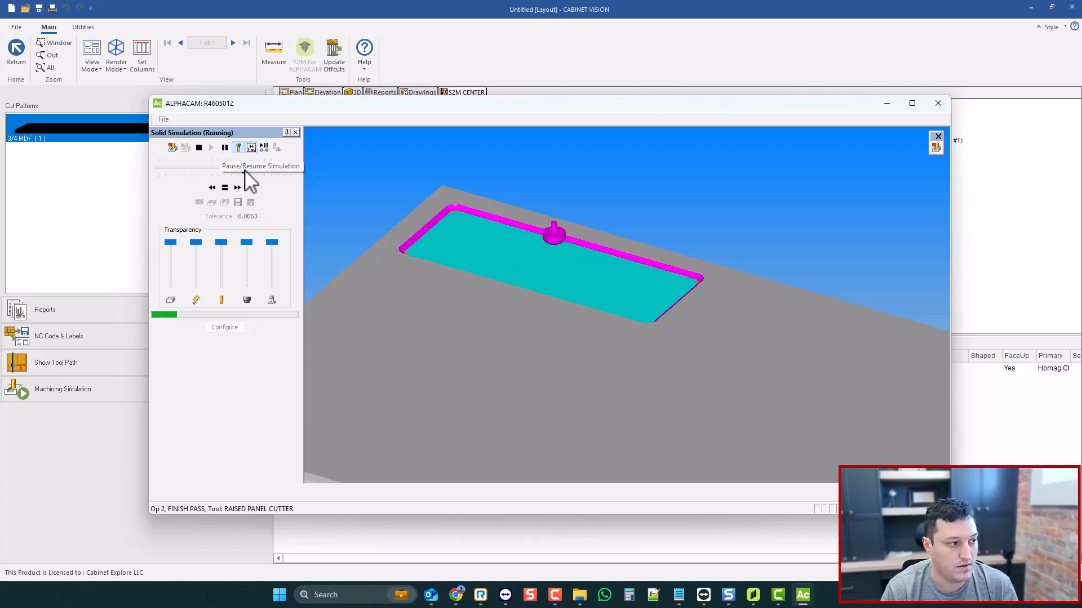
{"action": "left_click", "coordinate": [225, 147]}
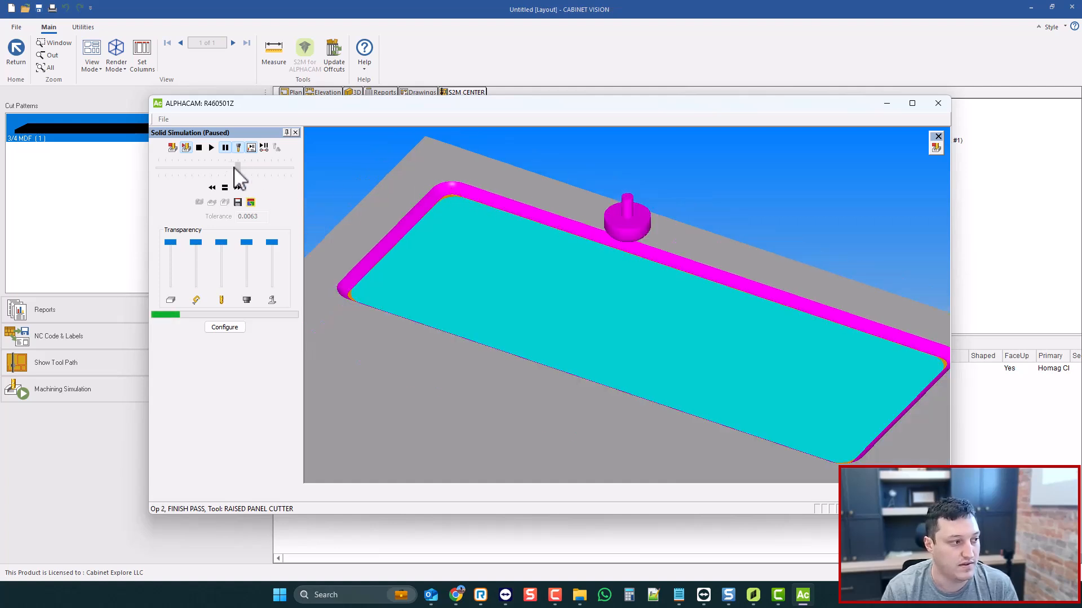
{"action": "left_click", "coordinate": [210, 147]}
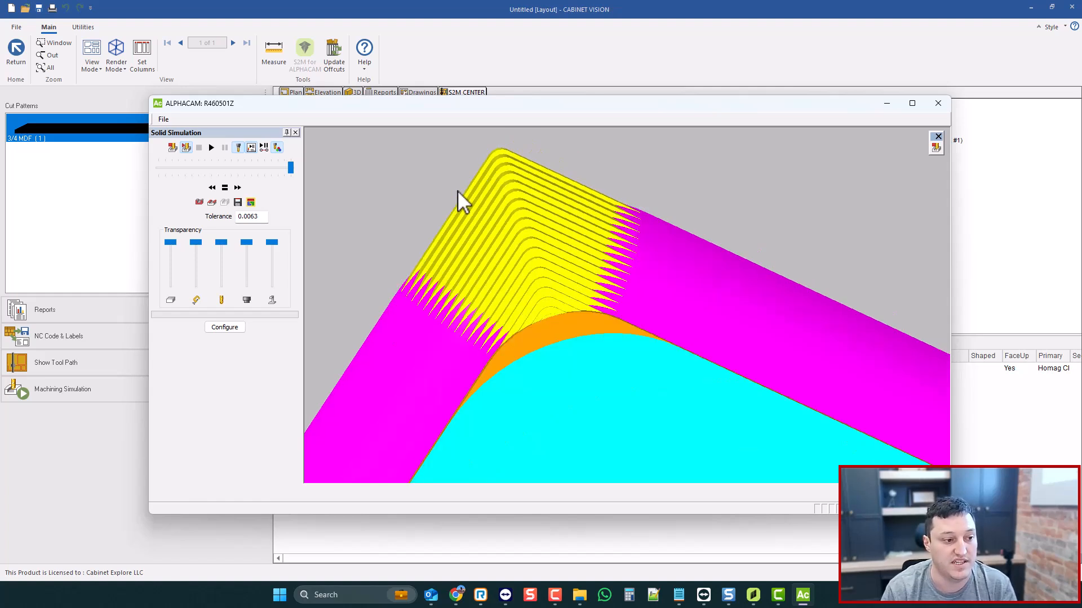
{"action": "left_click", "coordinate": [16, 55]}
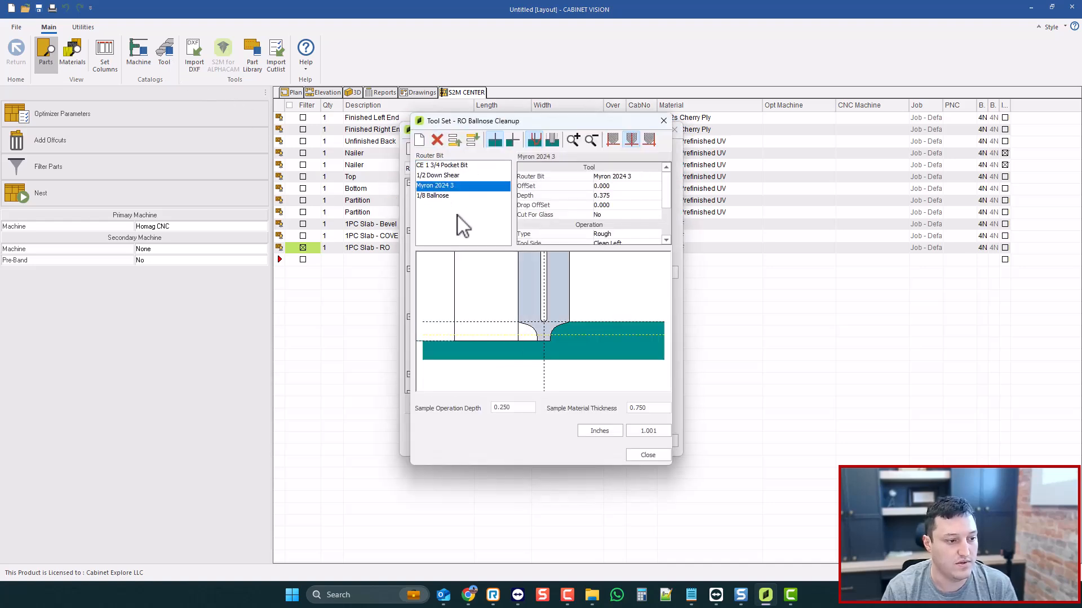
Compare the 1/8 Ballnose and Myron 2024 3 roundover tools, close, and nest the RO door
{"action": "left_click", "coordinate": [433, 196]}
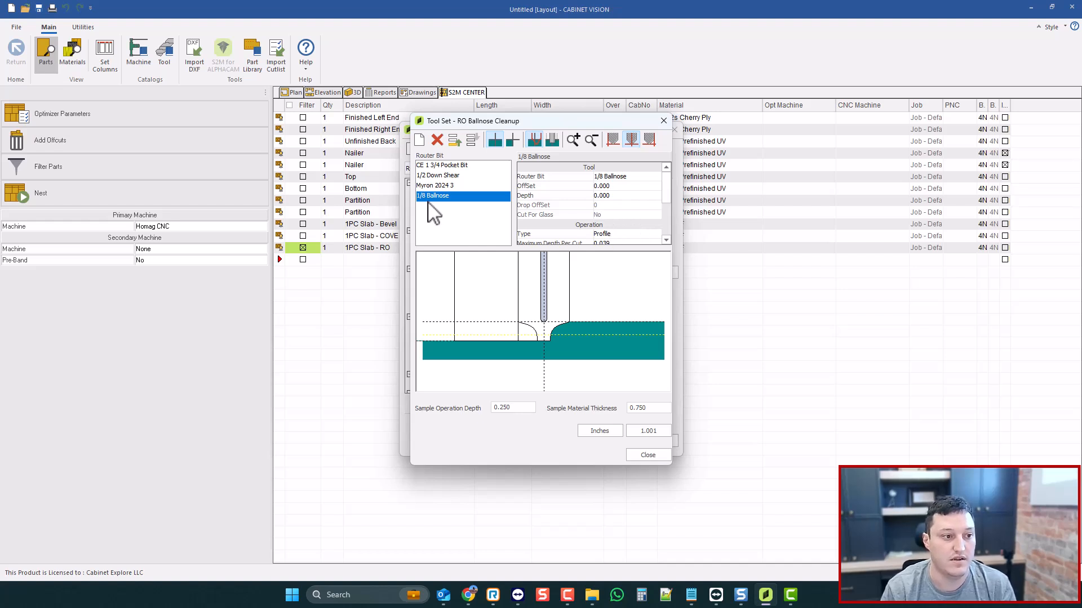
{"action": "mouse_move", "coordinate": [604, 237]}
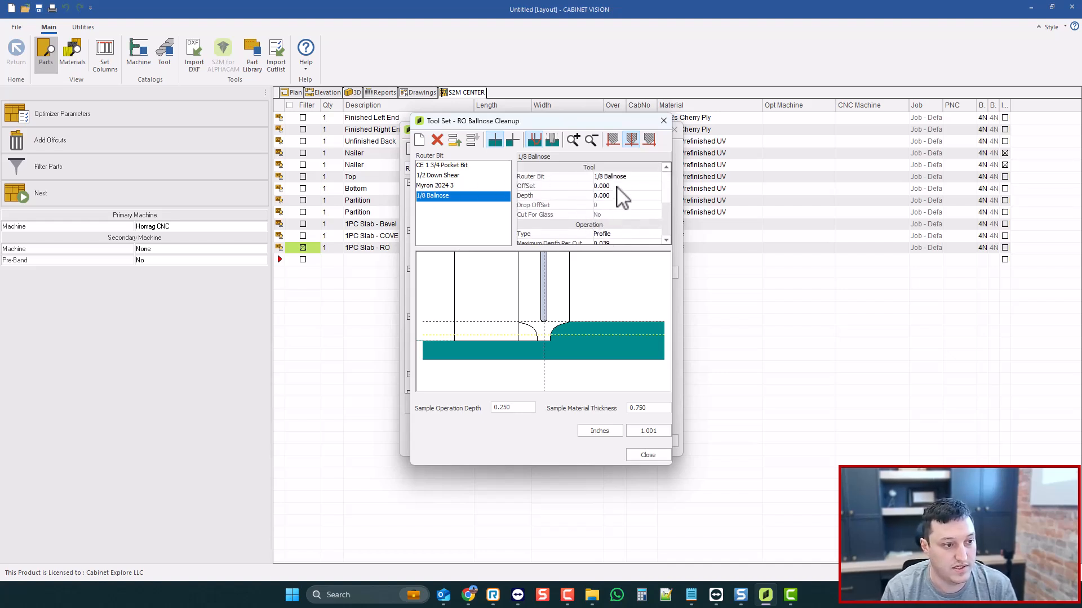
{"action": "left_click", "coordinate": [436, 185]}
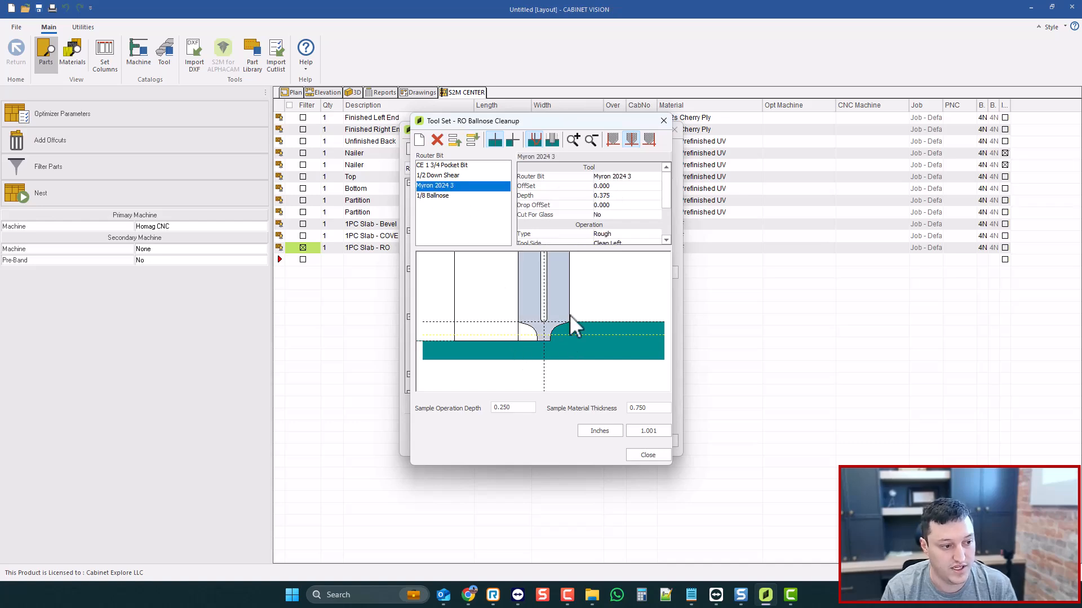
{"action": "left_click", "coordinate": [646, 455]}
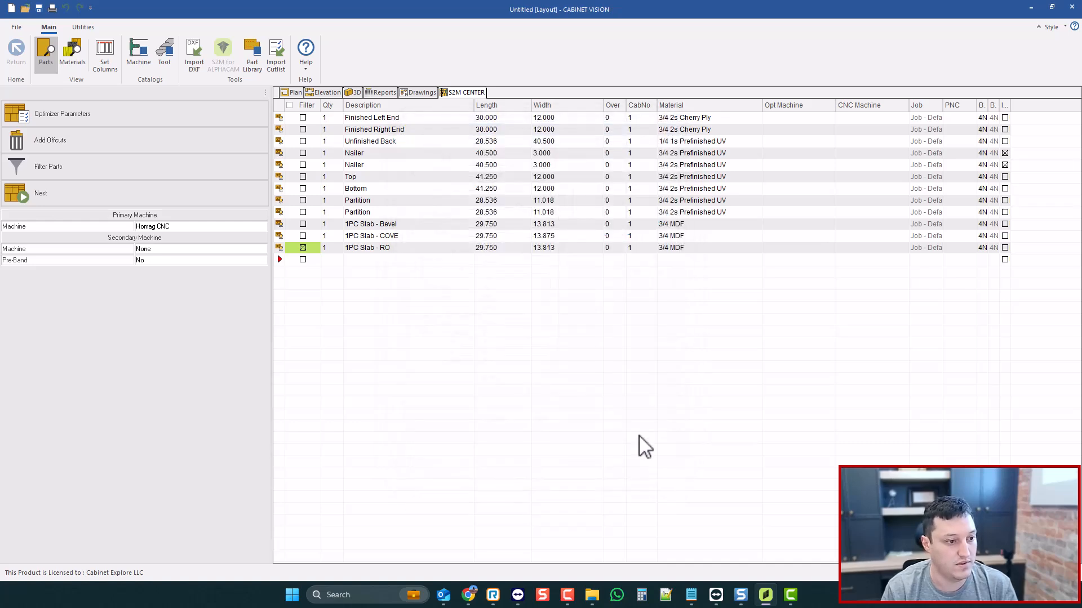
{"action": "left_click", "coordinate": [40, 193]}
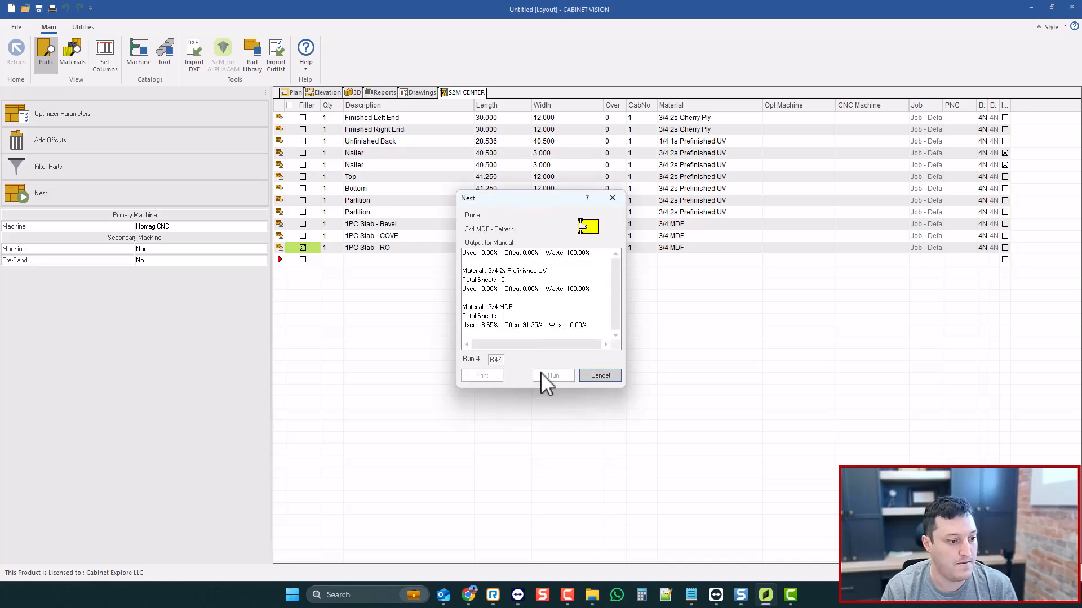
Play the RO door simulation, pausing during the roundover pass and speeding through the ballnose cleanup
{"action": "left_click", "coordinate": [552, 375]}
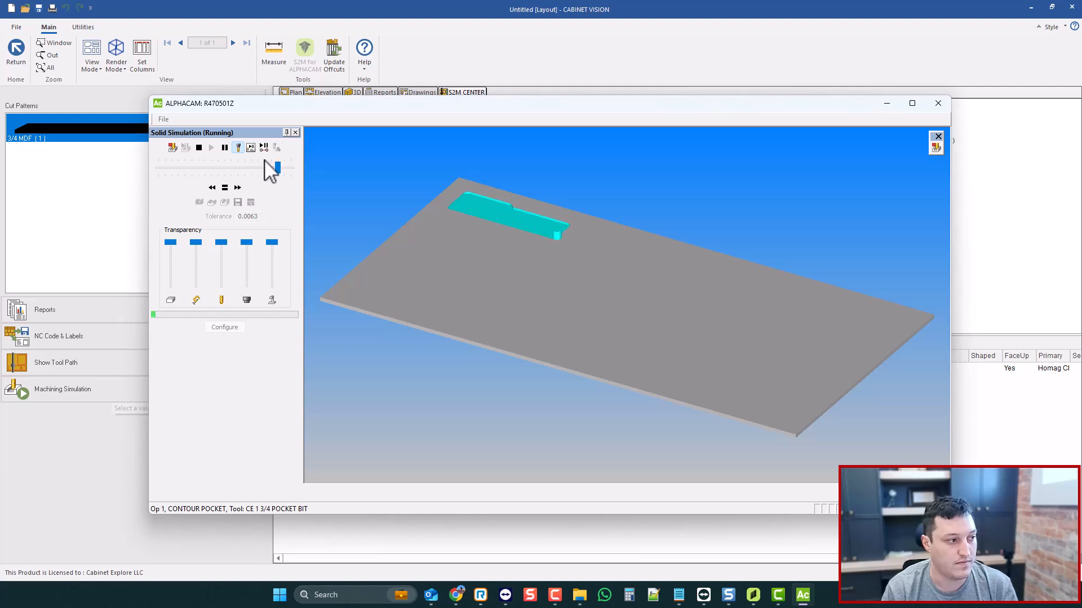
{"action": "left_click", "coordinate": [225, 147]}
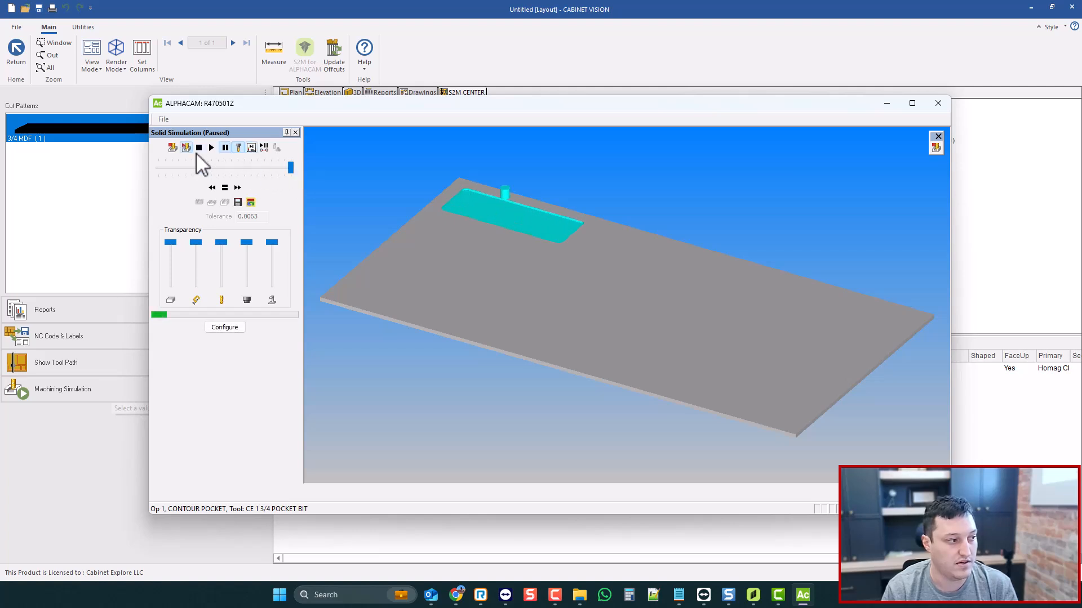
{"action": "left_click", "coordinate": [210, 147]}
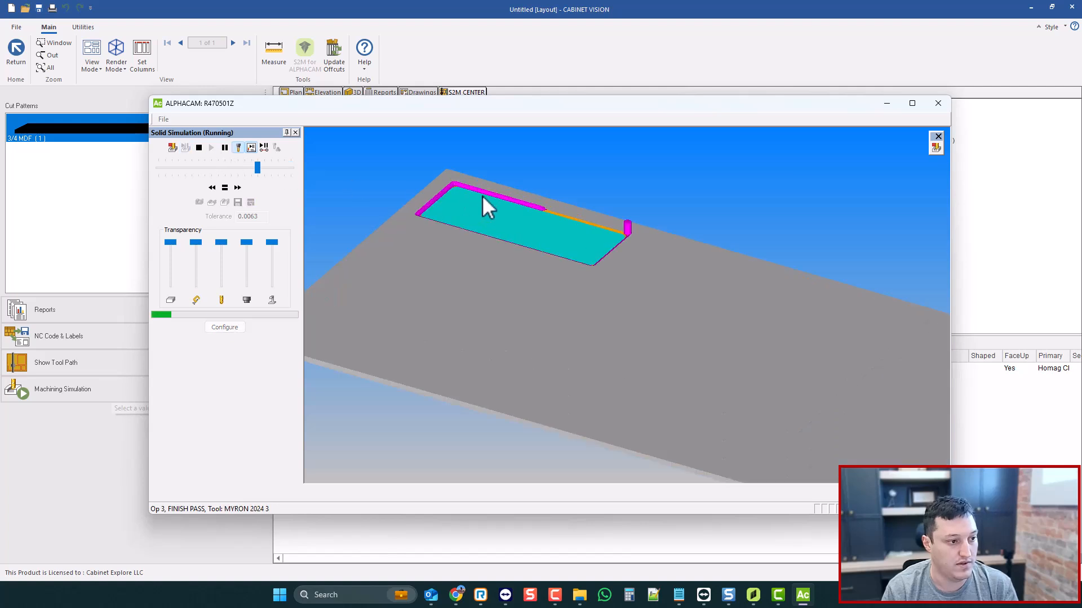
{"action": "left_click", "coordinate": [225, 147]}
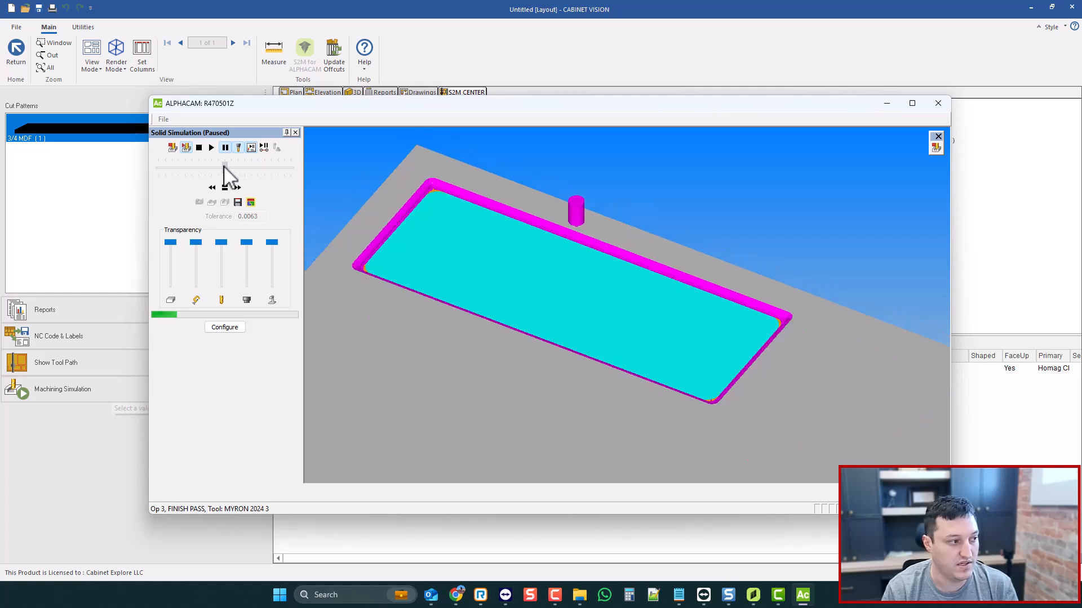
{"action": "left_click", "coordinate": [210, 147]}
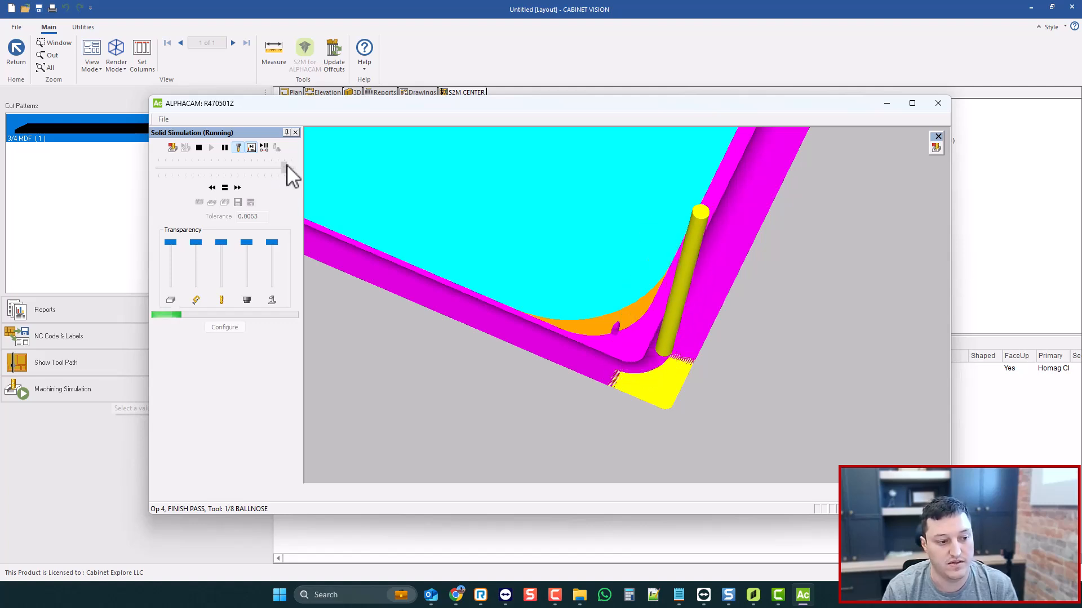
{"action": "left_click", "coordinate": [224, 147]}
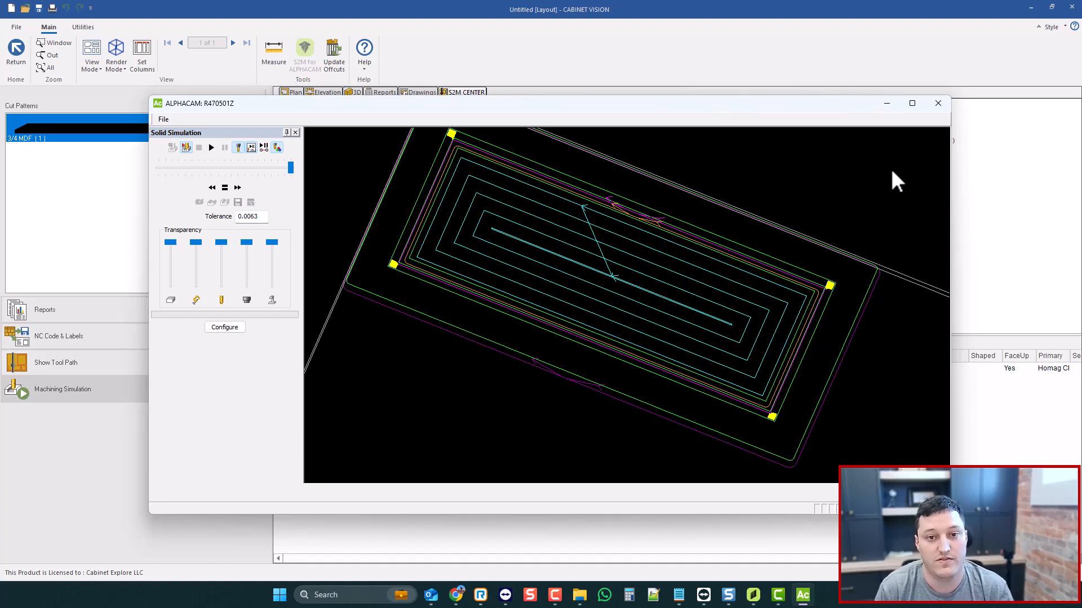
{"action": "mouse_move", "coordinate": [937, 104]}
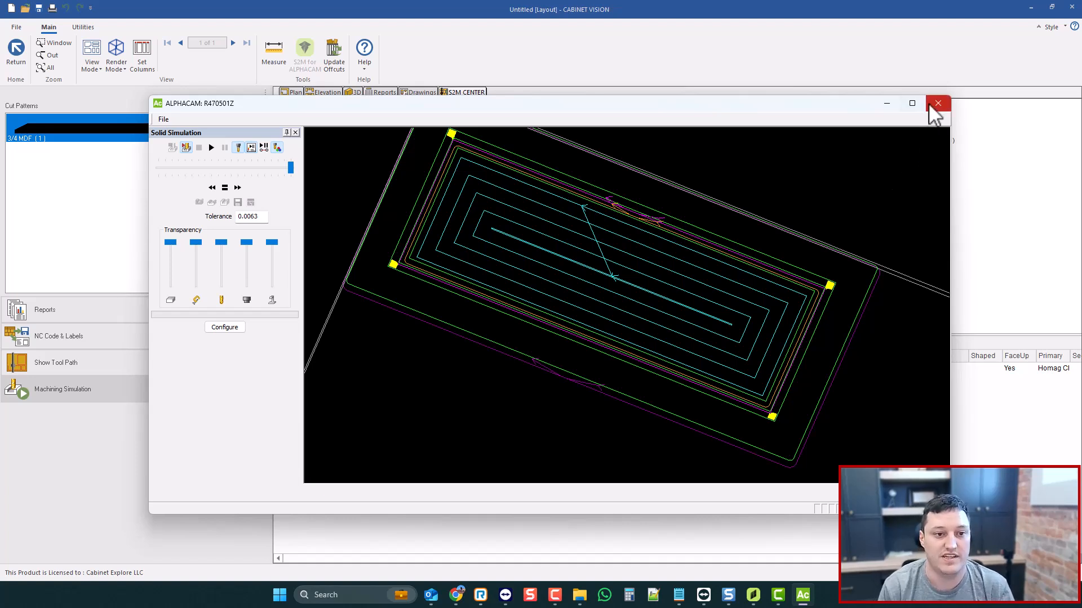
{"action": "mouse_move", "coordinate": [826, 116]}
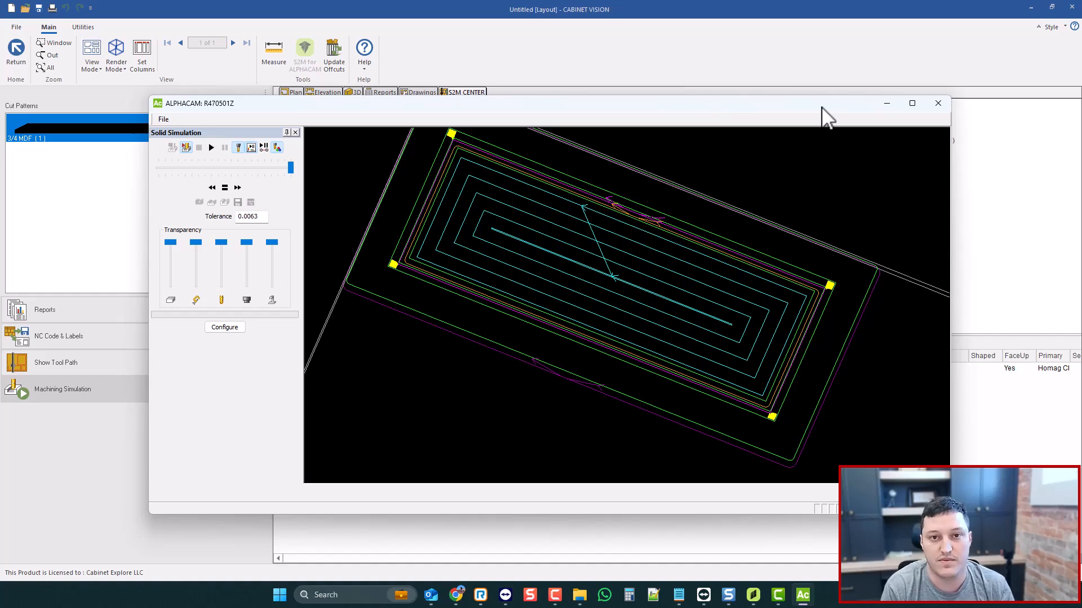